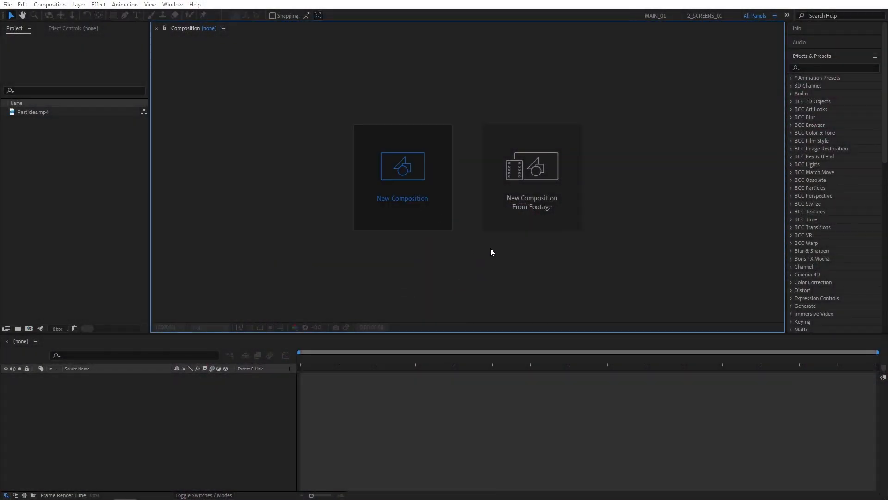
Step: Create the 'Render' composition at 1920×1080, 30 fps, 10 seconds
click(402, 166)
text(Render)
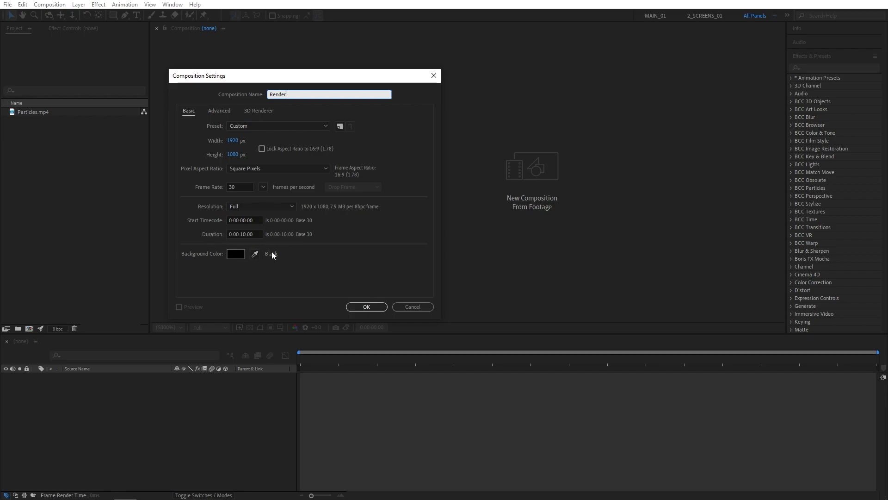
click(366, 306)
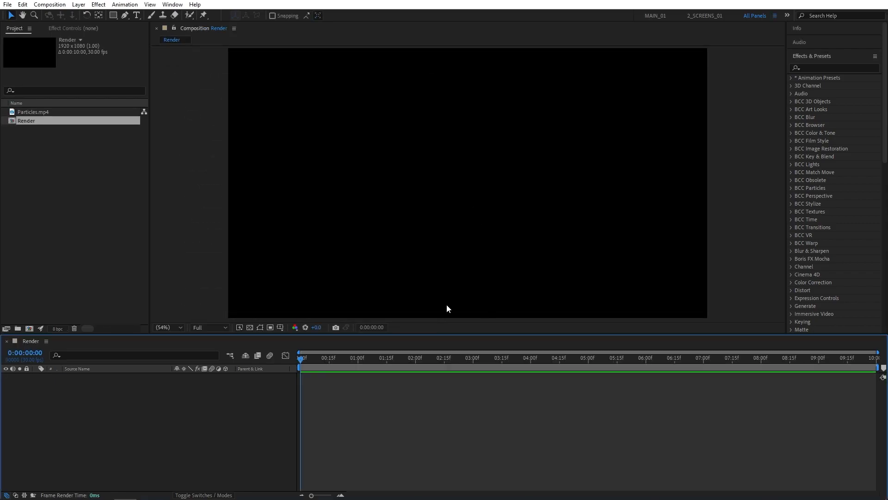
Step: Add a Montserrat Bold text layer reading 'Creative.' and hide it
click(137, 16)
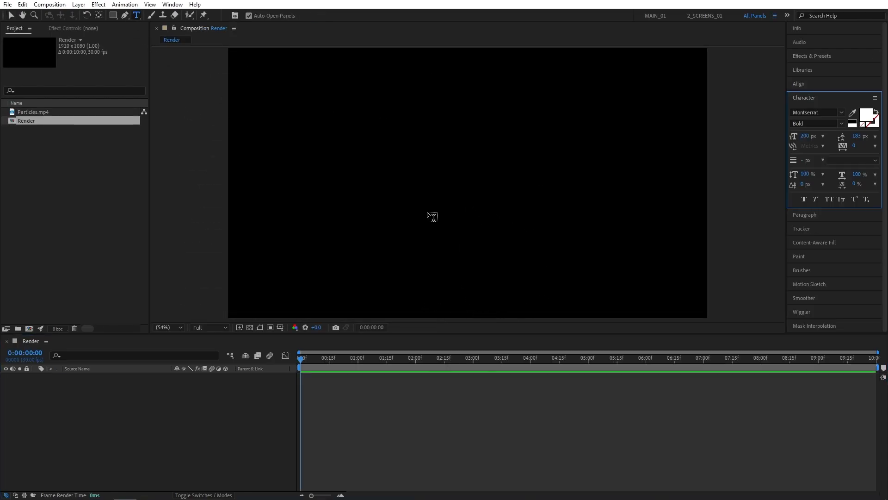
text(Creat)
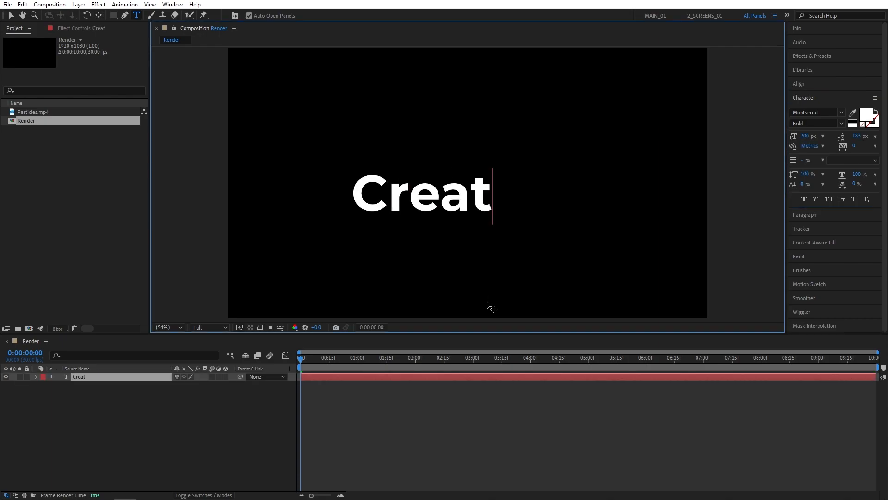
text(ive.)
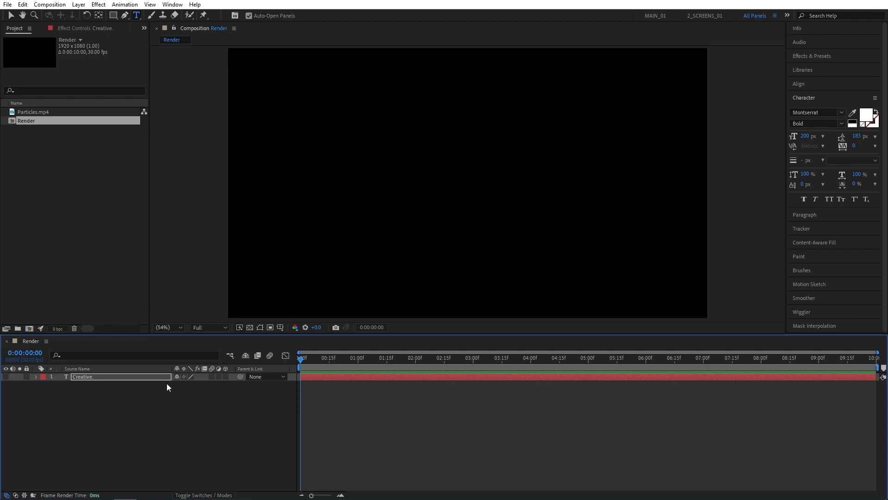
Step: Create a full-frame black solid layer named 'Element'
click(79, 5)
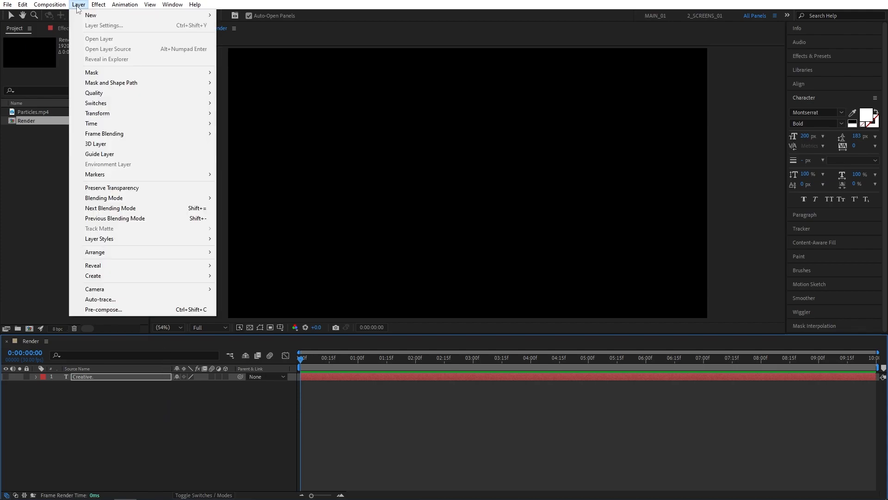
click(90, 16)
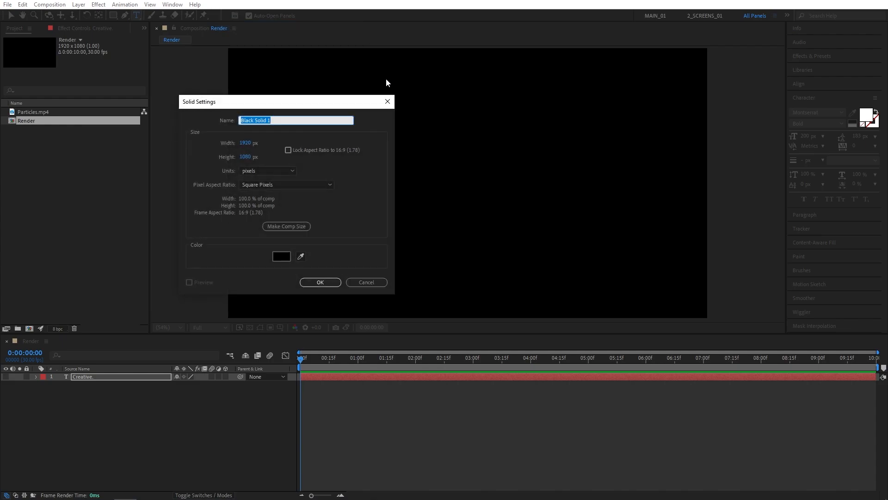
text(Element)
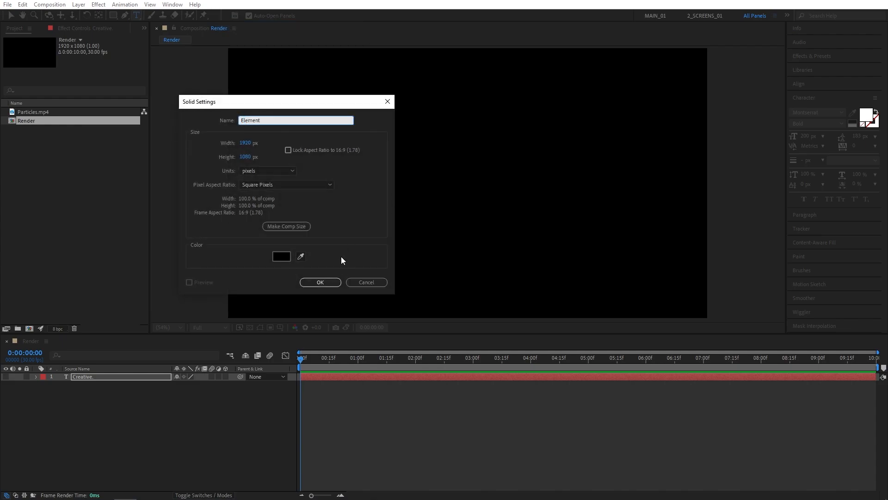
click(320, 283)
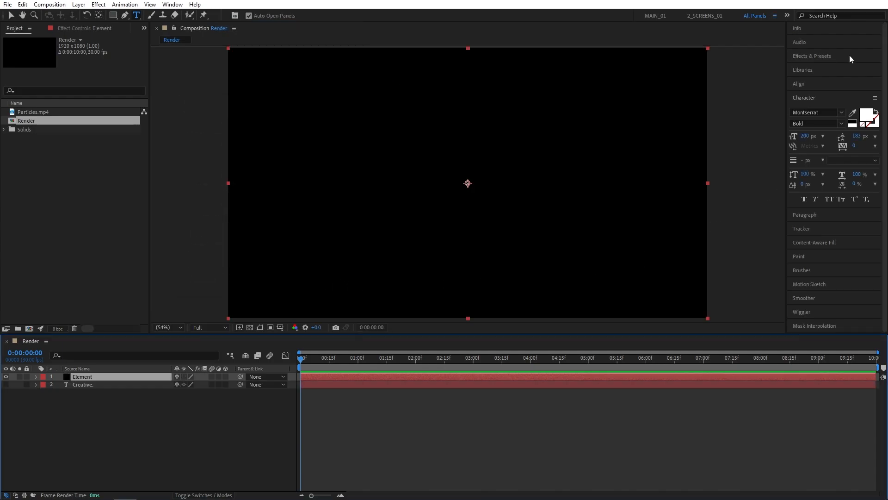
Step: Apply the Element effect to the solid with 'Creative.' as Path Layer 1
text(Element)
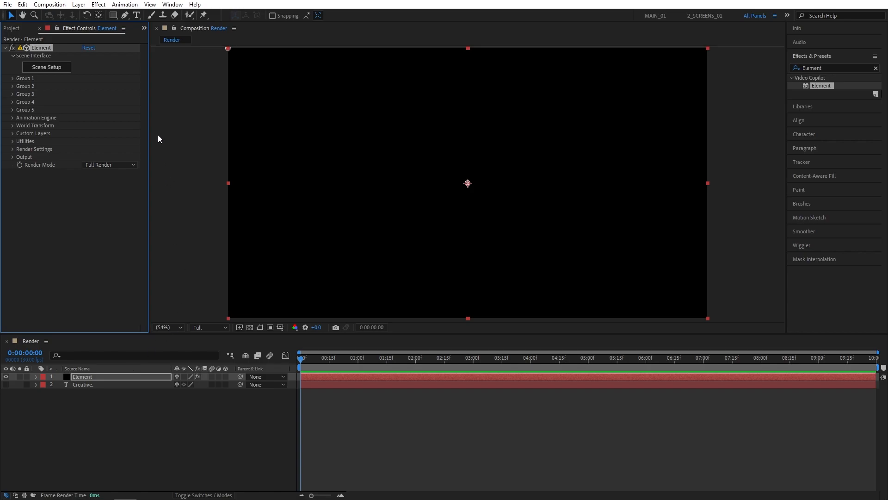
mouse_move(142, 143)
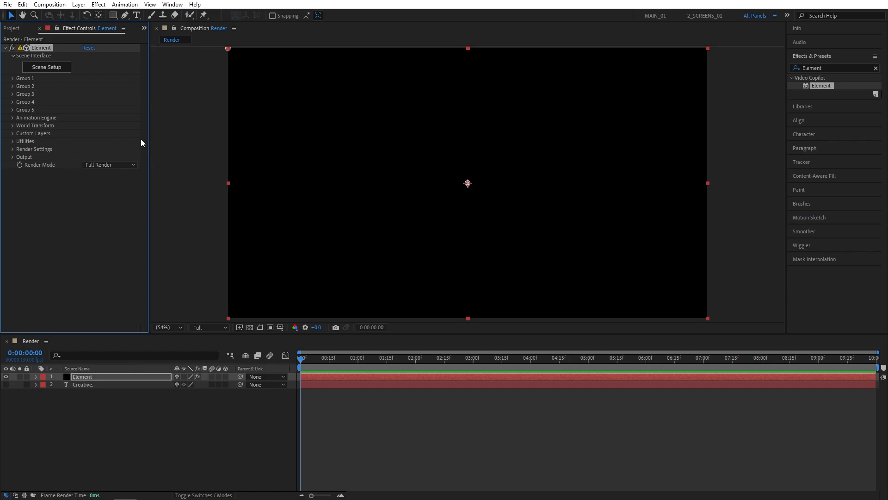
click(33, 133)
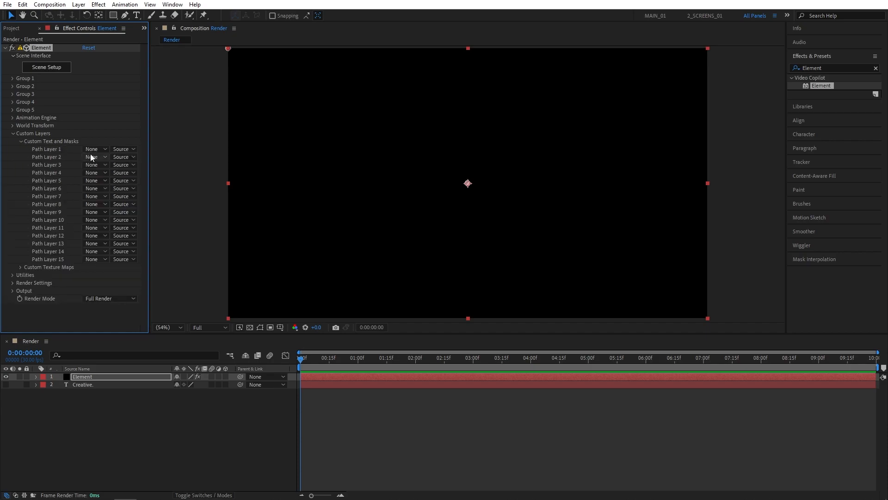
click(94, 149)
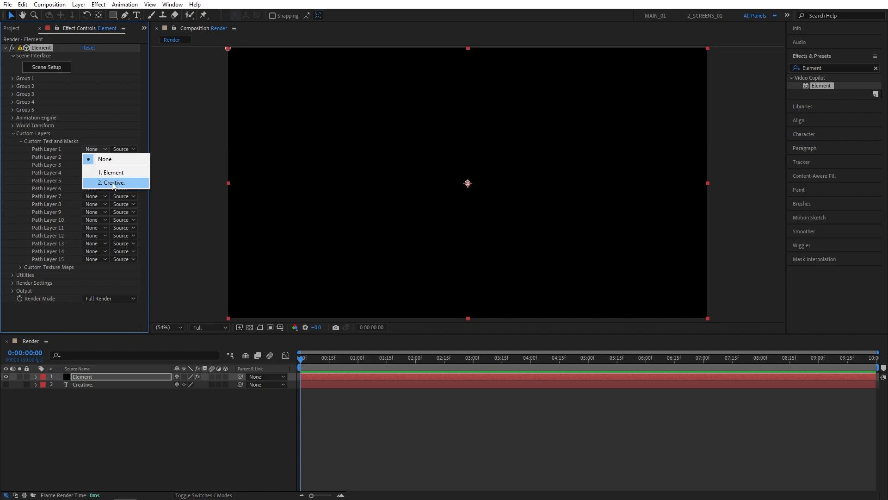
click(111, 182)
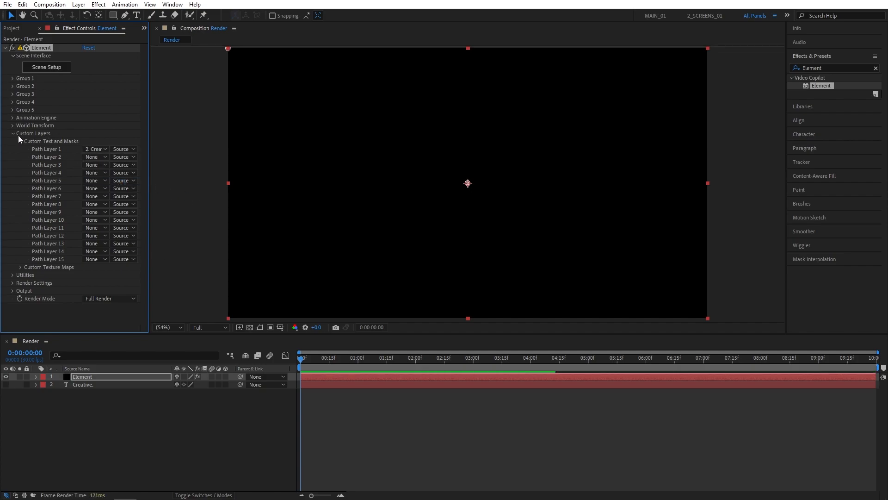
click(13, 132)
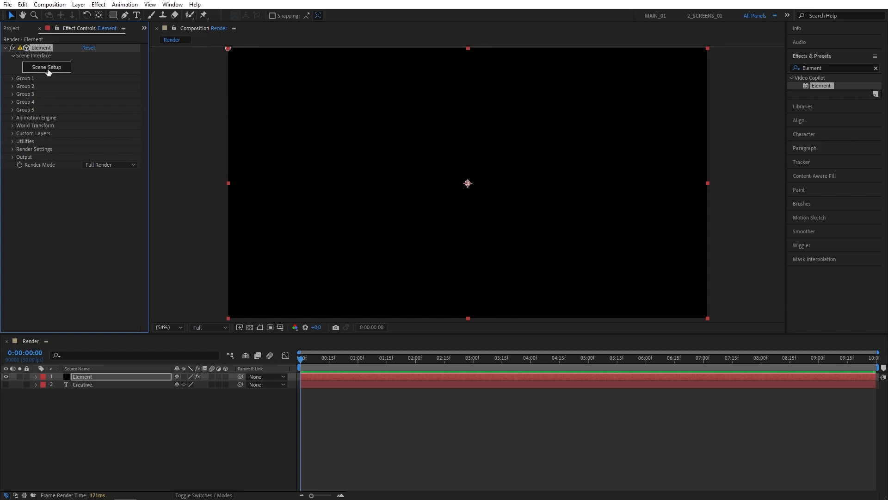
Step: In Scene Setup, extrude 'Creative.' and set the Bevel 1 extrude depth to 2.00
click(46, 67)
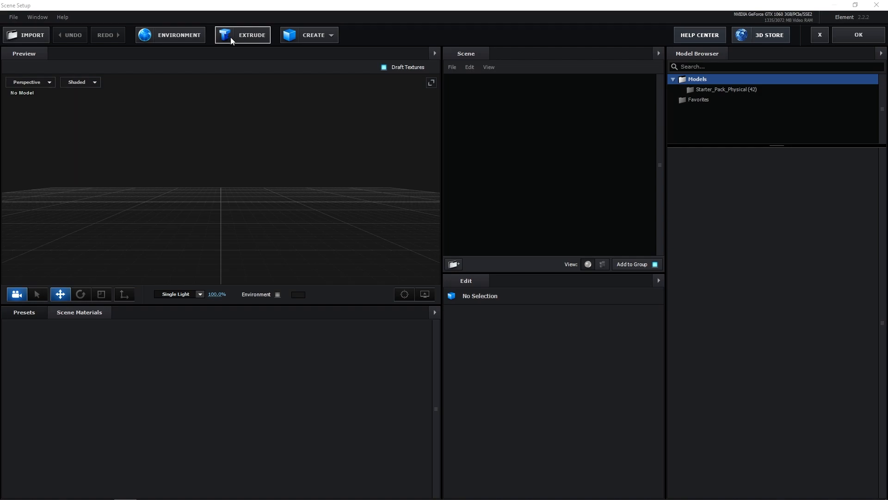
click(242, 35)
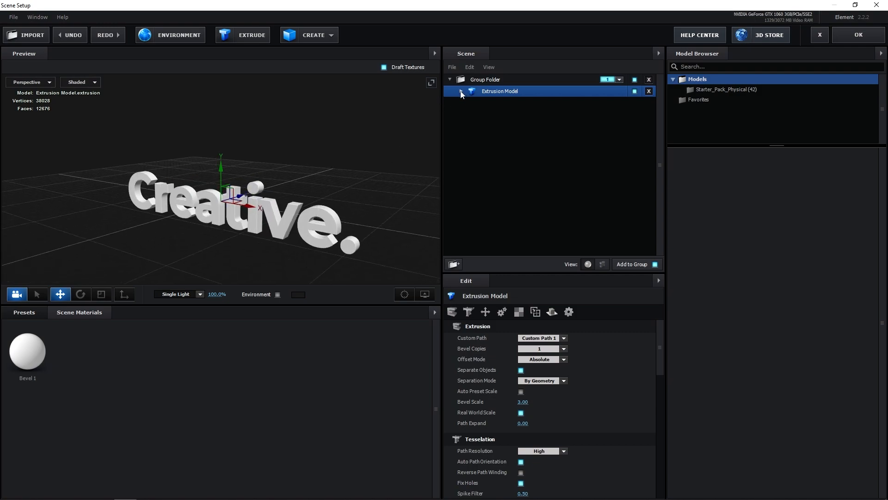
click(462, 91)
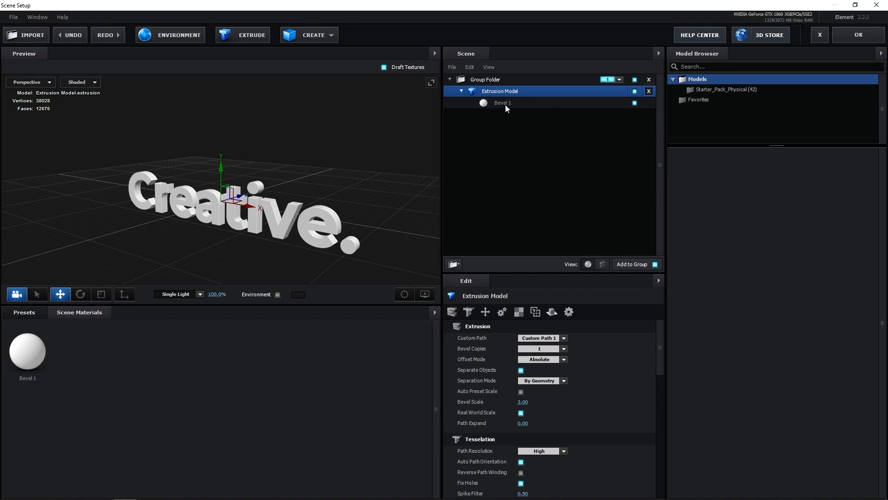
click(502, 103)
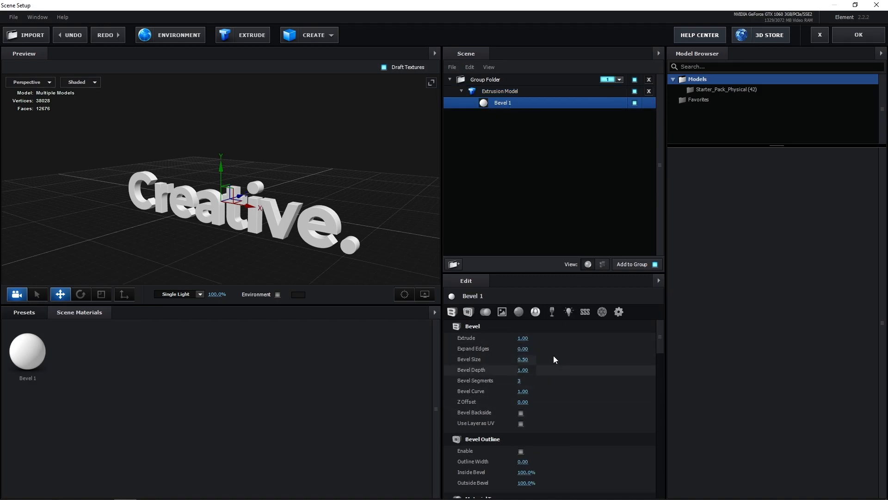
drag(523, 338, 549, 338)
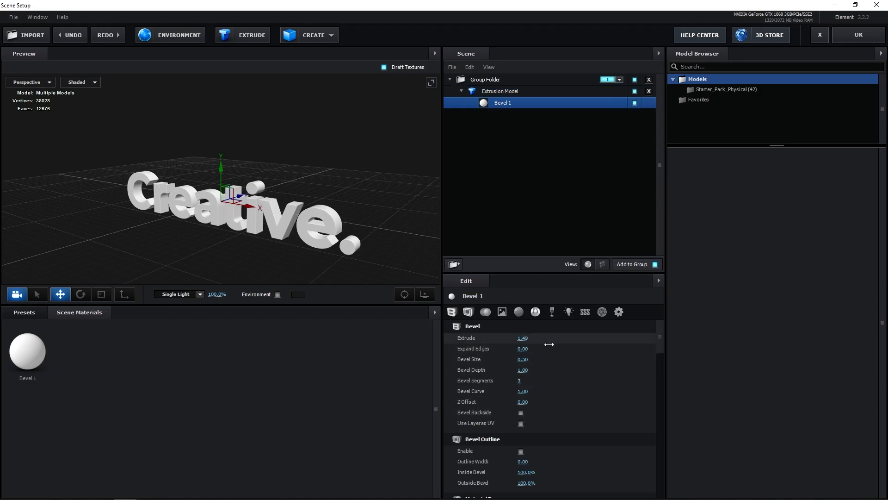
drag(522, 337, 547, 344)
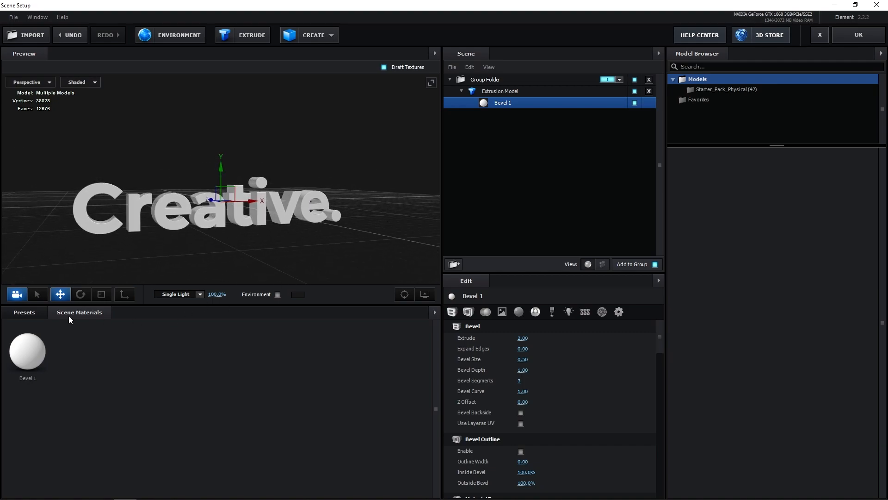
Step: Apply the Physical Chrome material preset to the extruded text
click(34, 345)
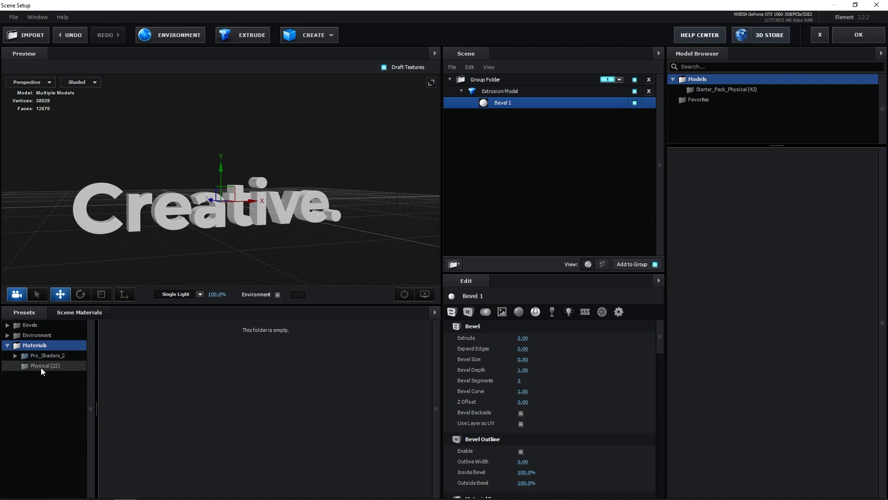
click(43, 366)
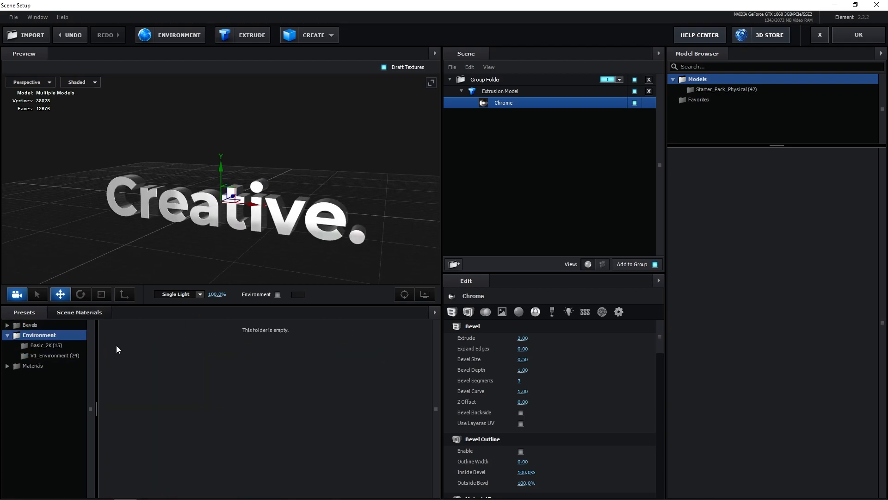
Step: Choose a Basic_2K environment map for reflections and accept the scene
click(44, 345)
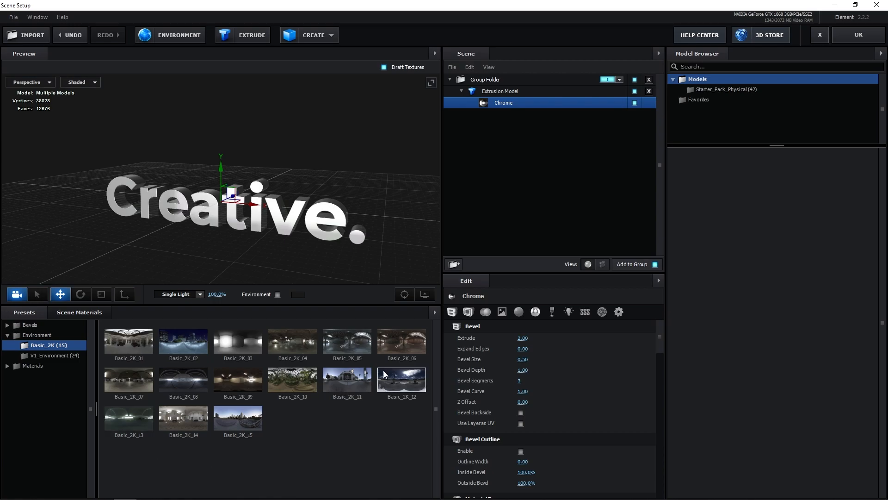
click(238, 341)
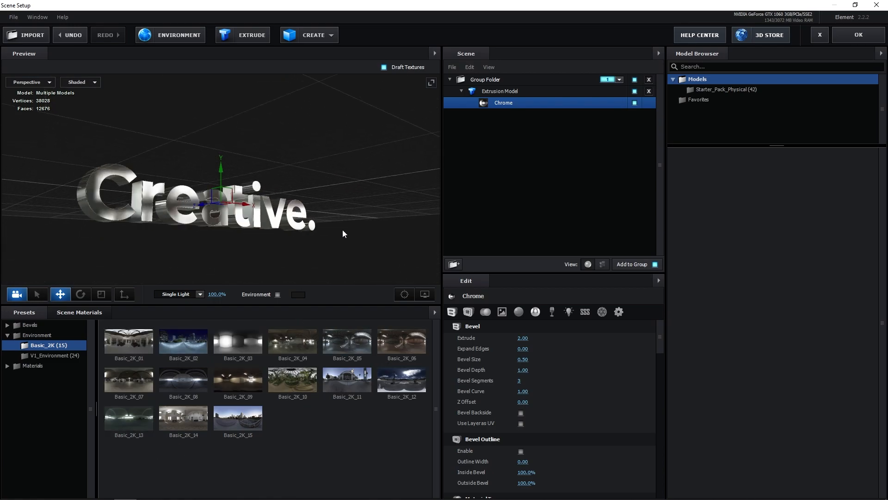
click(238, 343)
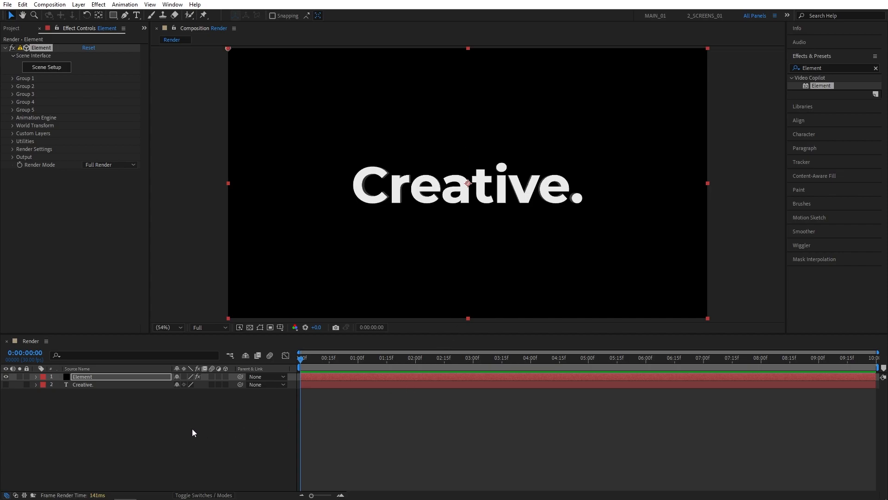
mouse_move(71, 58)
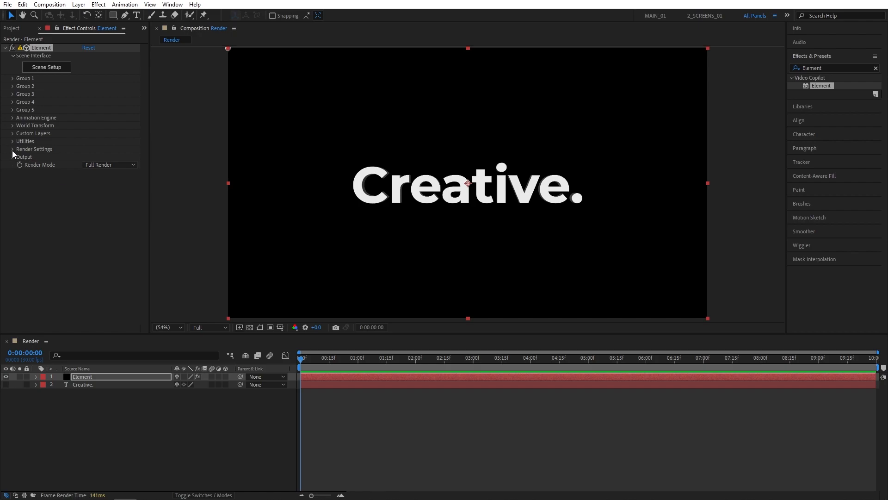
Step: Set the Element effect's Add Lighting option to the 360 preset
click(33, 149)
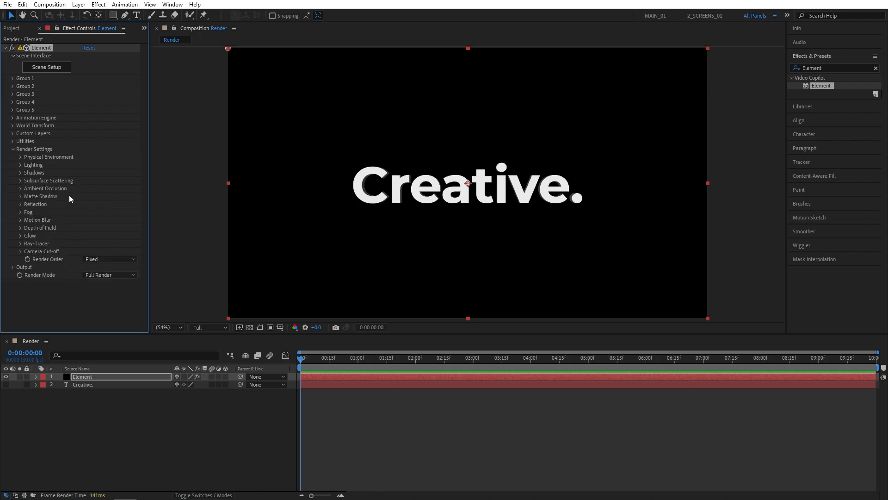
click(32, 164)
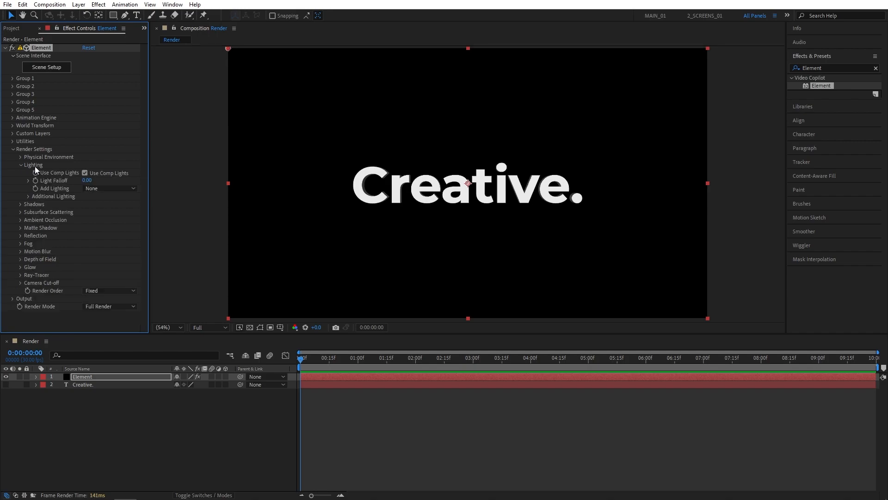
click(110, 188)
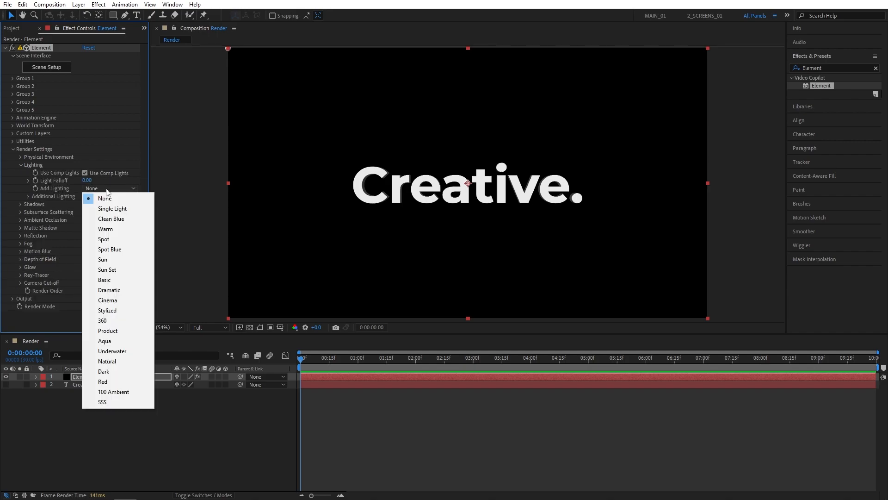
click(103, 320)
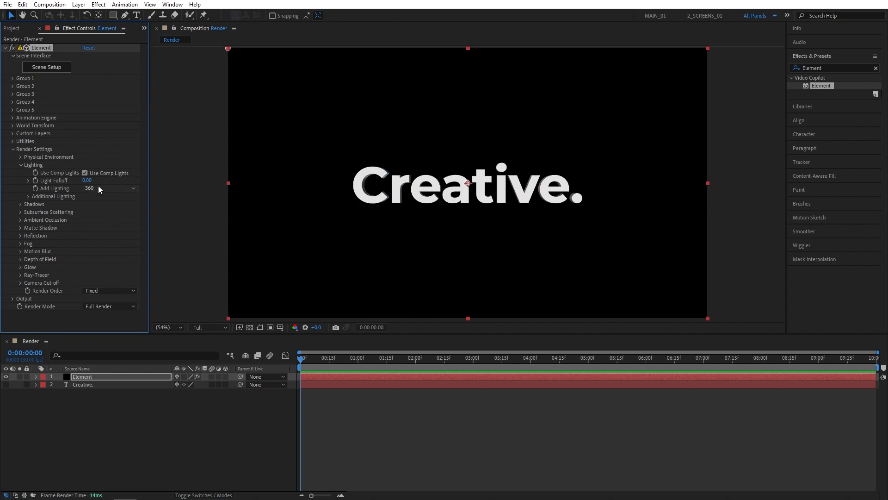
click(109, 188)
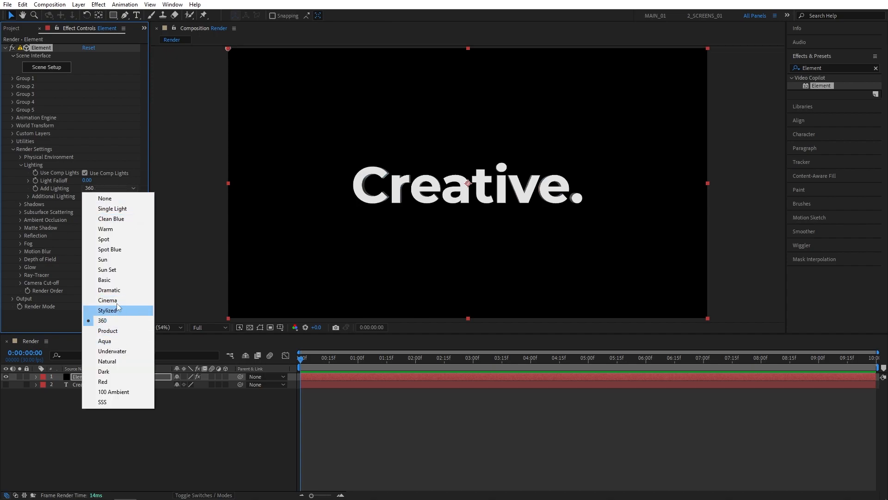
mouse_move(106, 324)
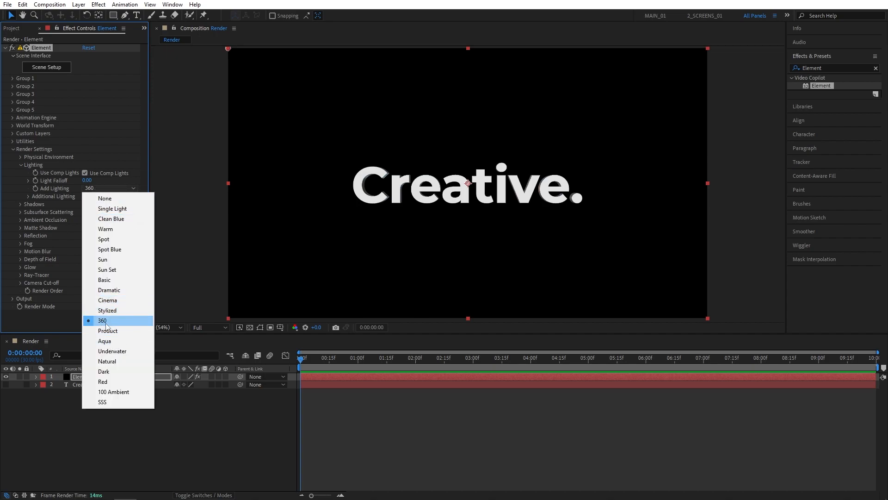
Step: Enable ambient occlusion in the Element render settings
click(13, 164)
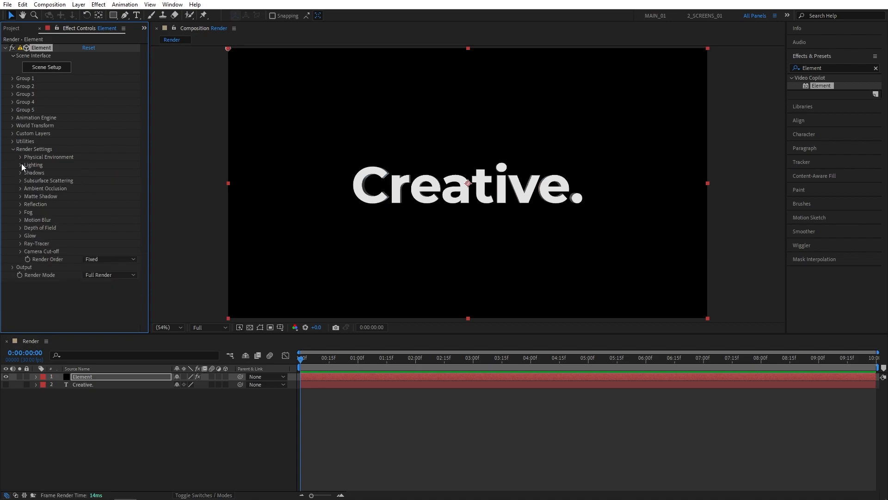
click(21, 188)
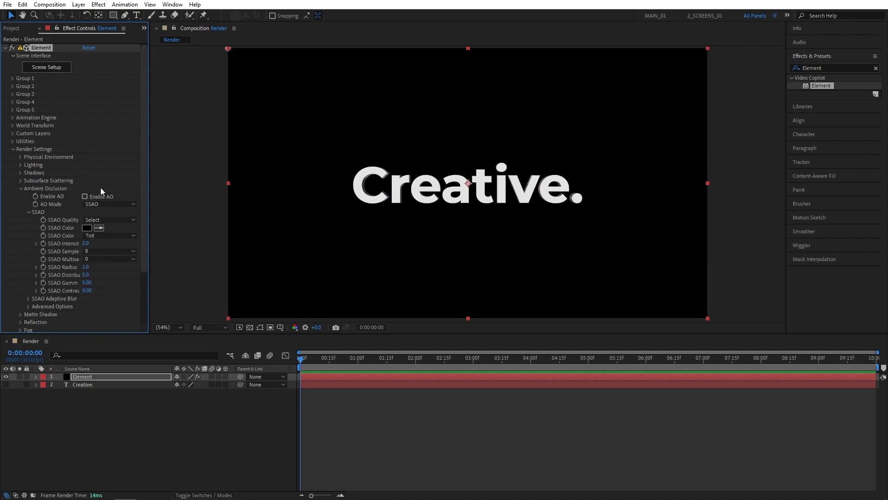
click(85, 196)
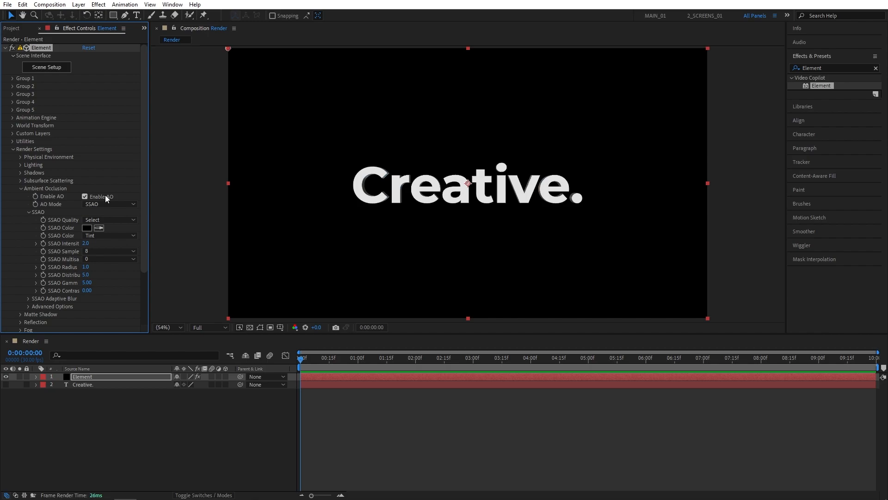
click(86, 243)
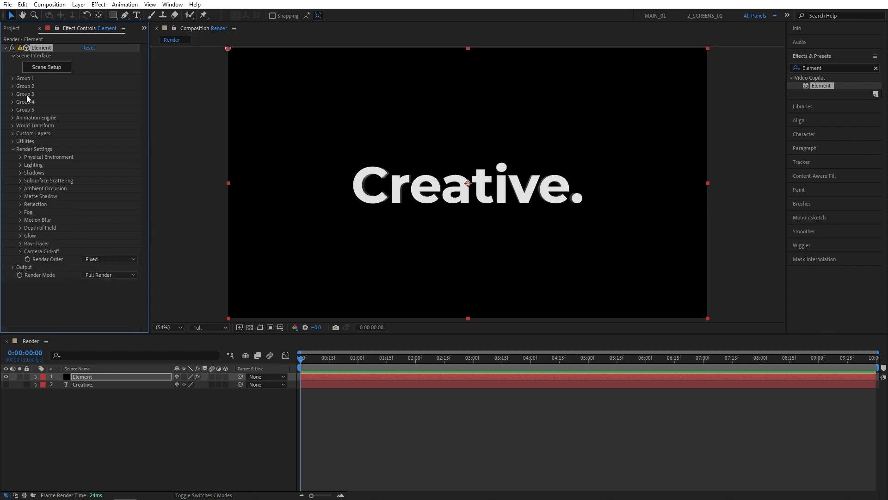
mouse_move(20, 84)
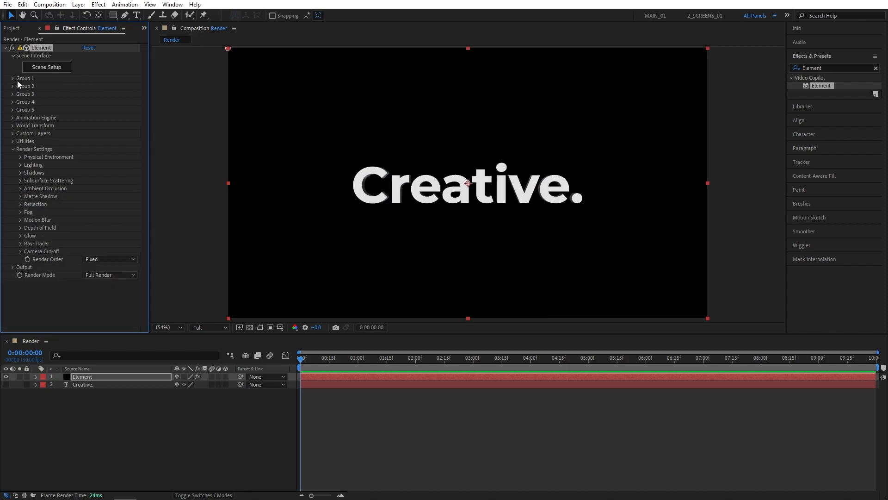
Step: Enable Multi-Object under Group 1 > Particle Look and widen Effect Controls
click(13, 78)
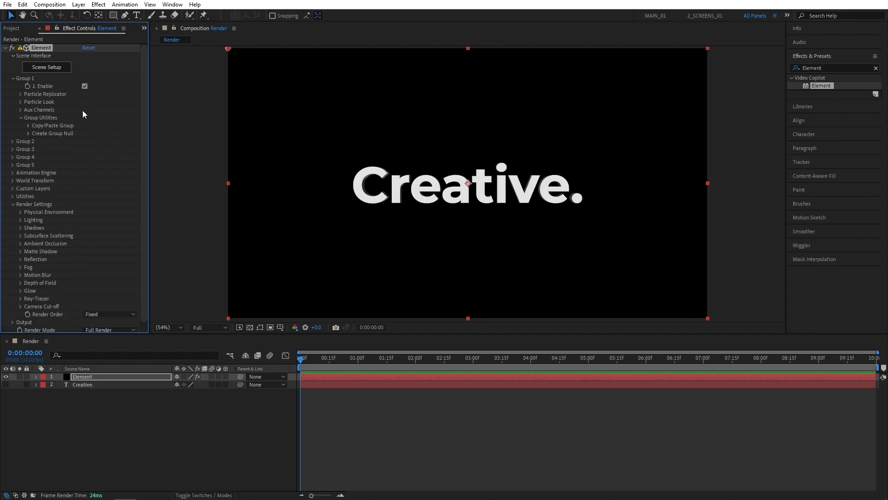
click(21, 102)
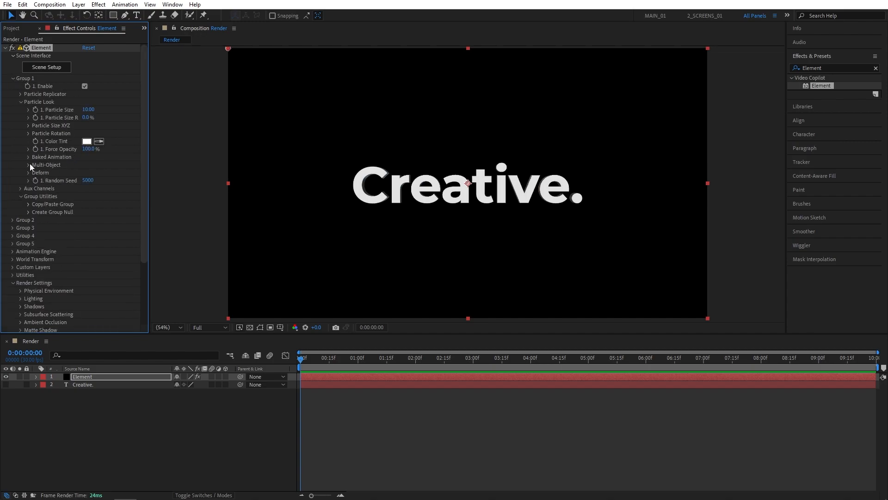
click(29, 165)
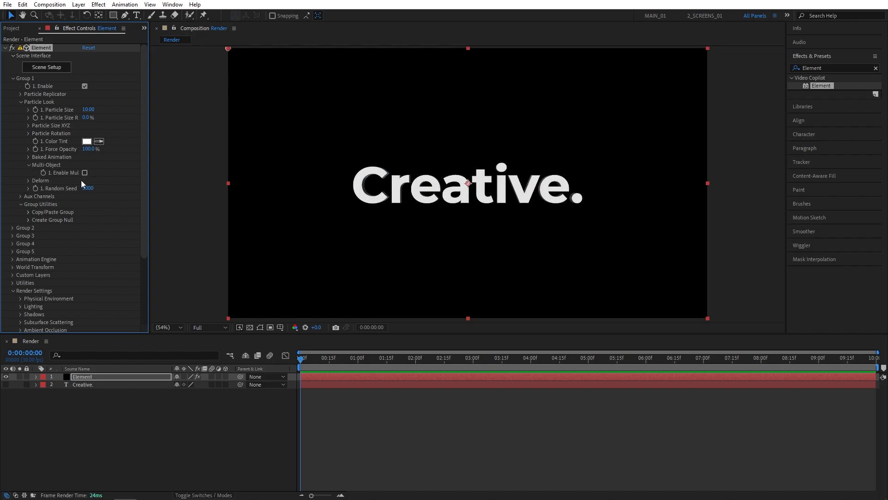
drag(149, 190, 181, 190)
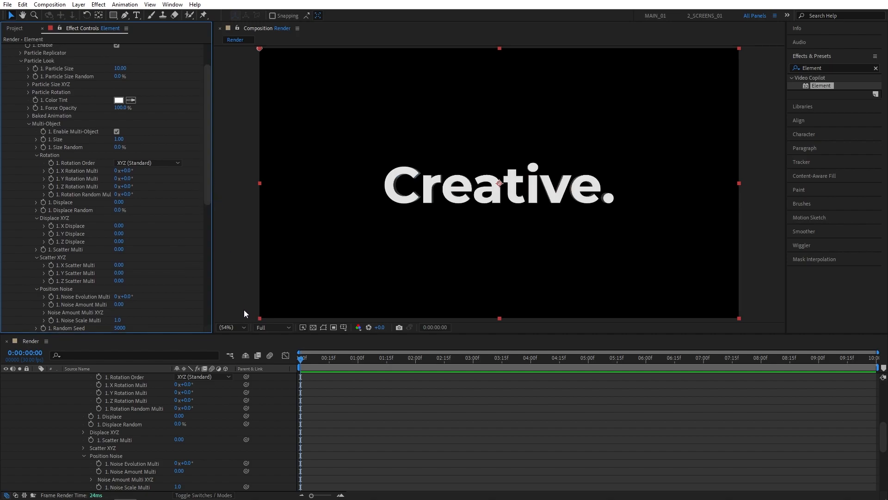
mouse_move(308, 411)
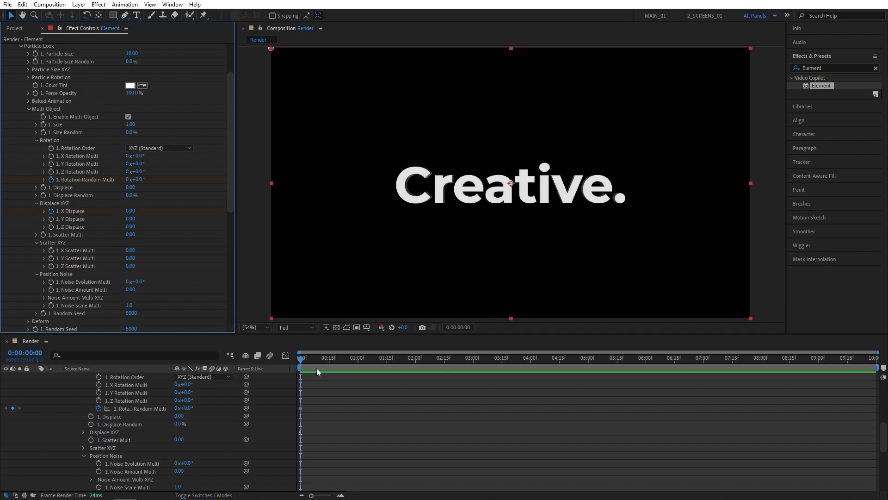
Step: Keyframe Rotation Random Multi at −180° and X Displace at 1.20
key(u)
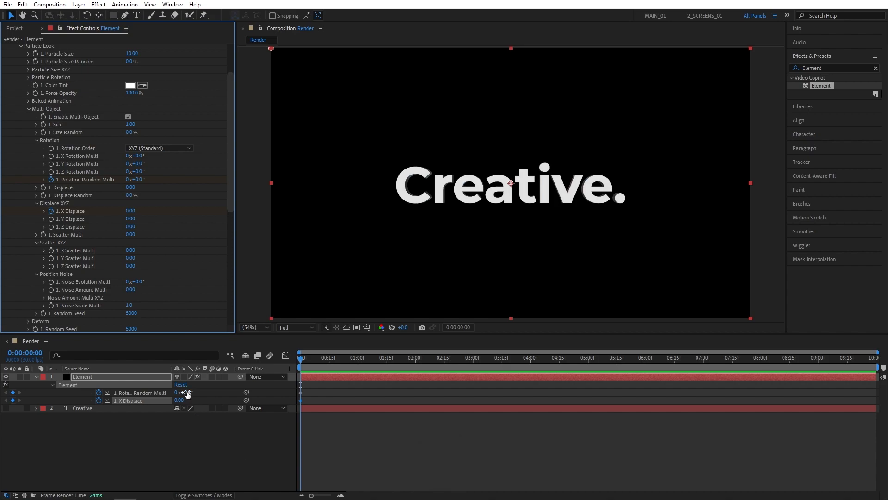
drag(187, 393, 184, 397)
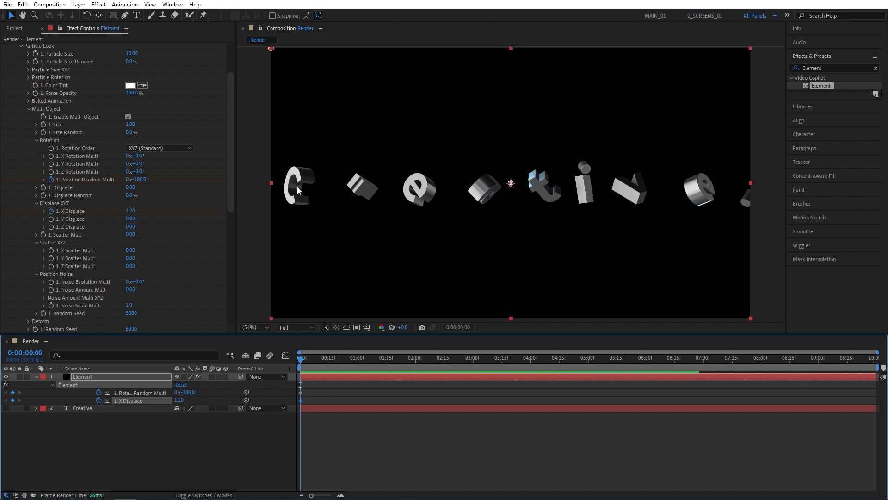
mouse_move(282, 163)
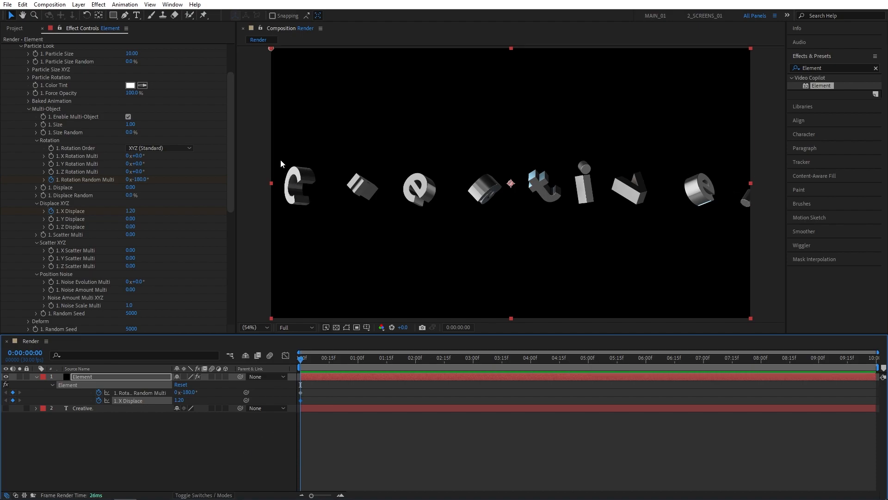
mouse_move(187, 421)
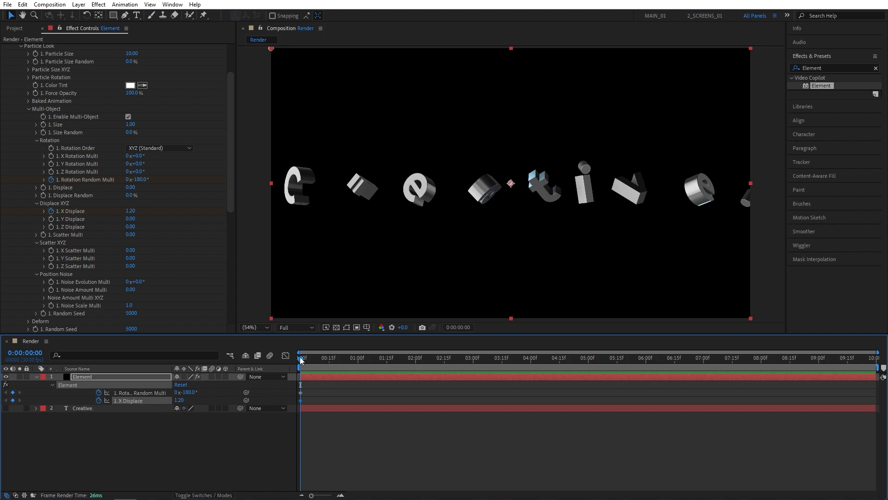
Step: Add second keyframes near six seconds and apply Easy Ease to all four Element keyframes
click(602, 358)
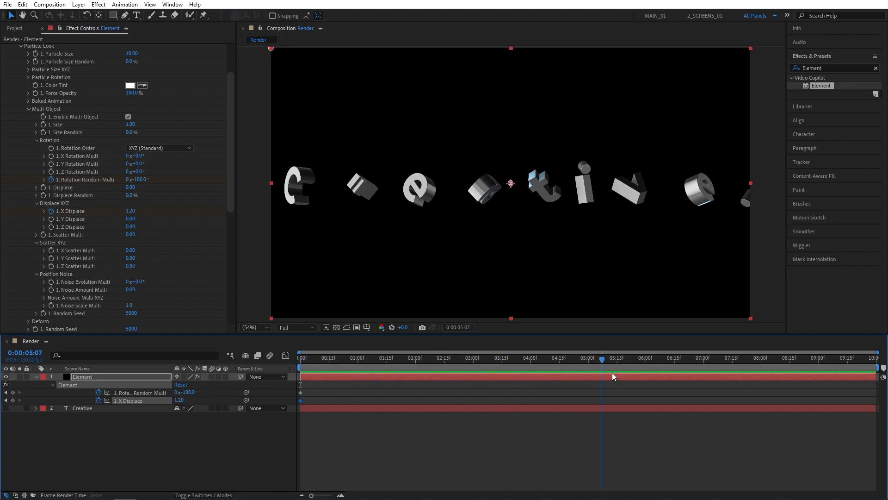
click(645, 358)
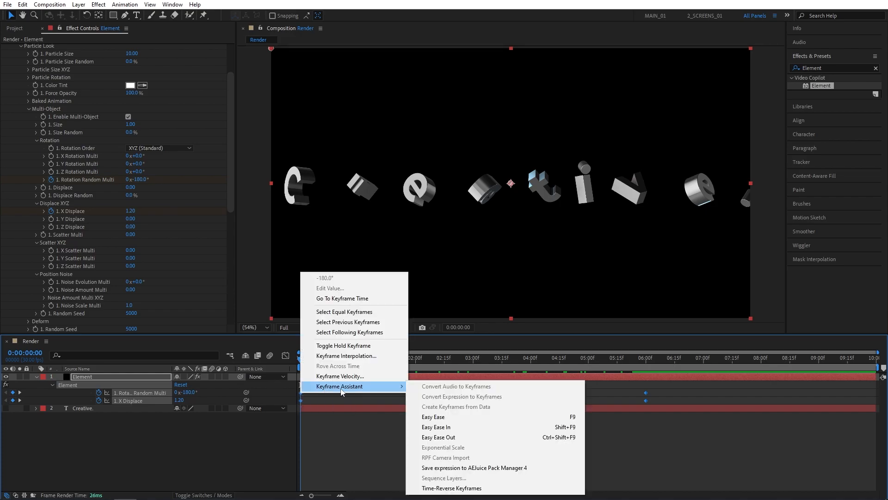
mouse_move(527, 420)
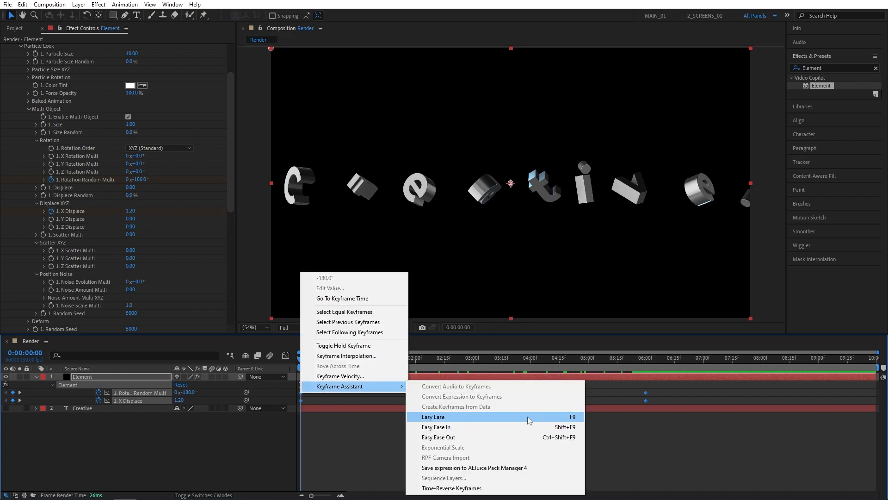
click(433, 416)
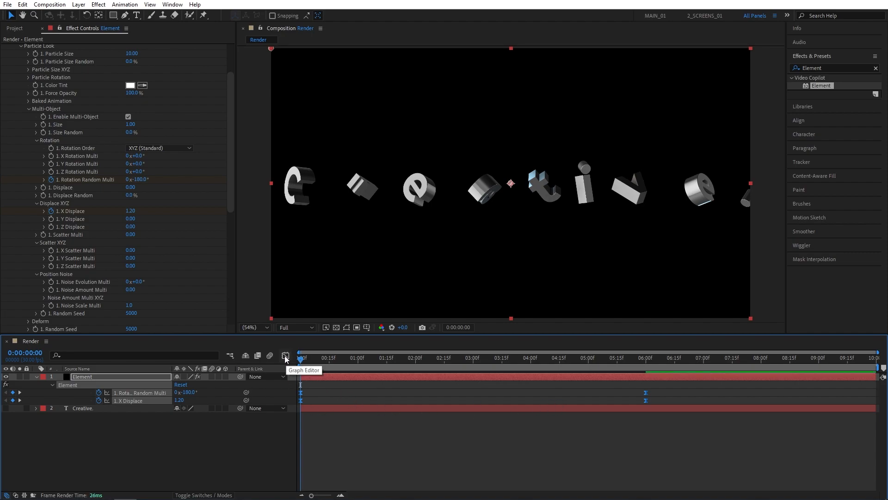
click(285, 355)
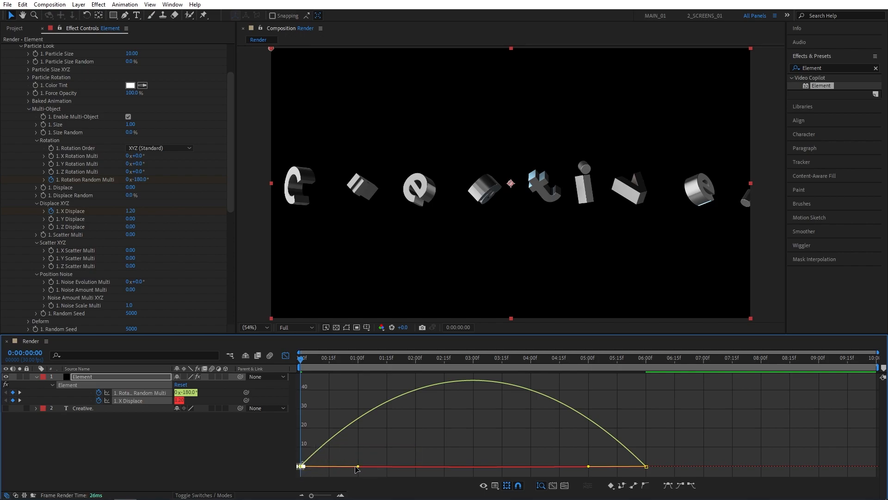
key(shift)
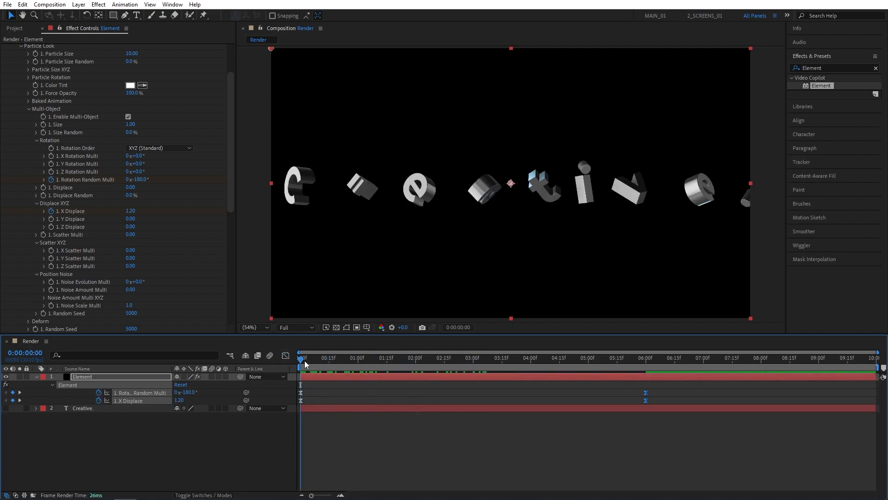
Step: Scrub partway into the letter animation and enable the Element layer's motion blur switch
click(531, 358)
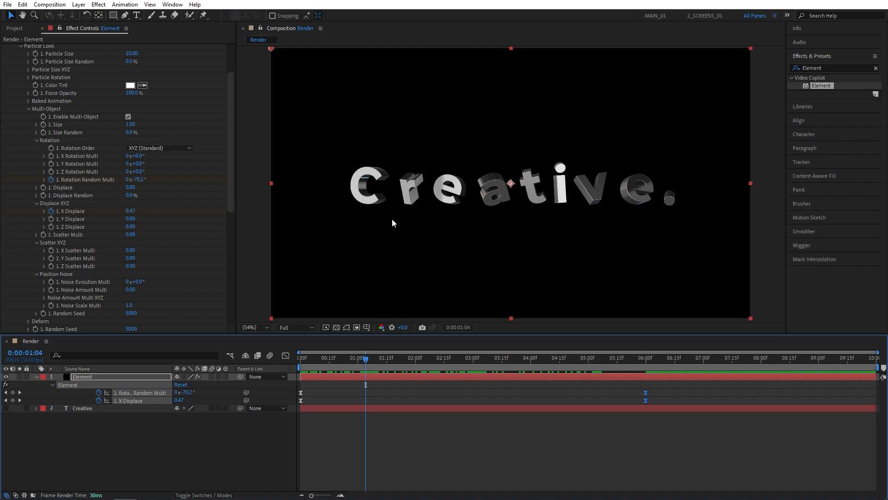
mouse_move(211, 378)
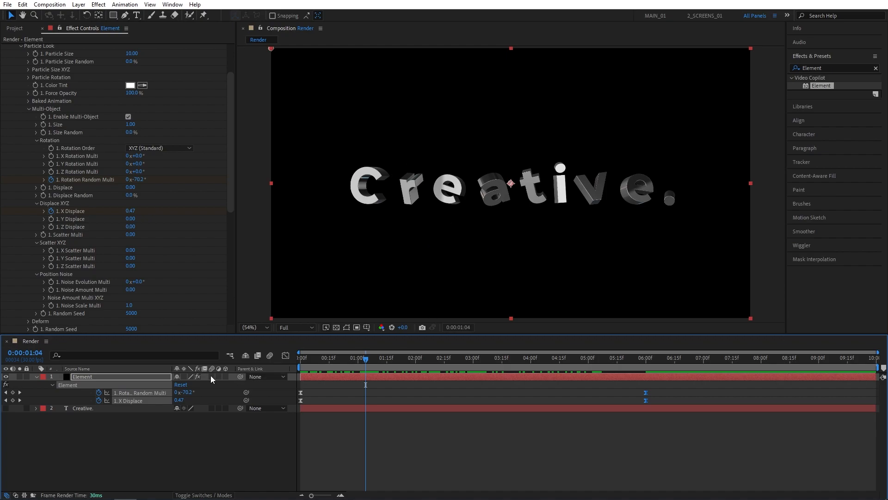
mouse_move(208, 373)
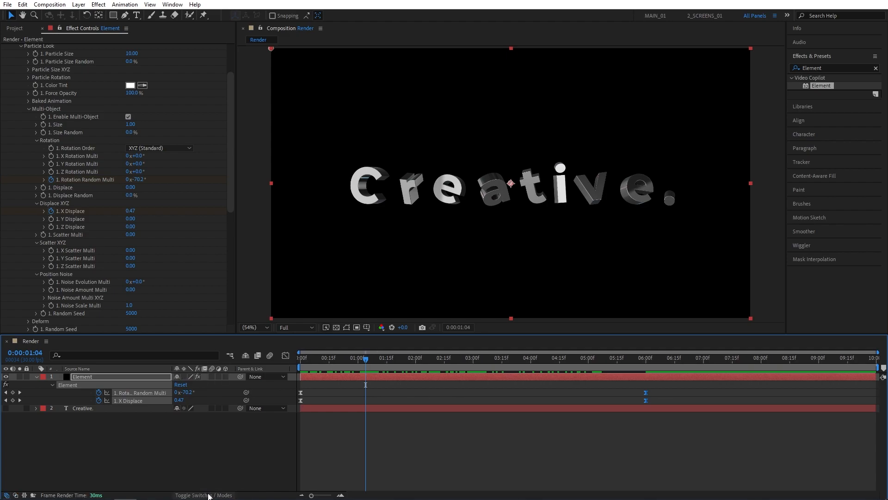
mouse_move(214, 379)
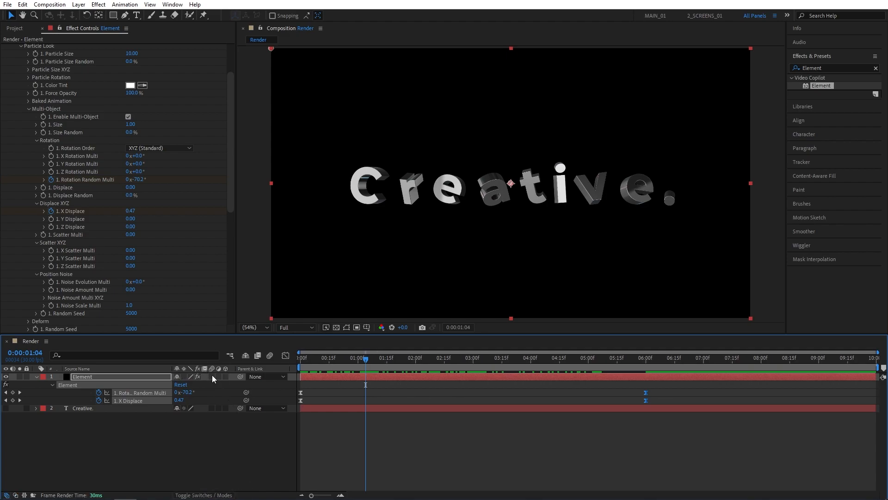
click(300, 357)
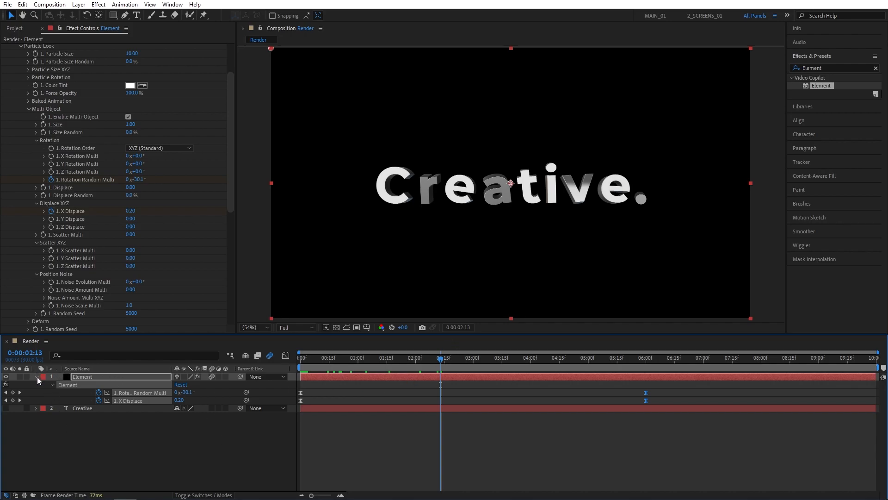
Step: Collapse the Element layer's properties and create a new solid named fog
click(36, 384)
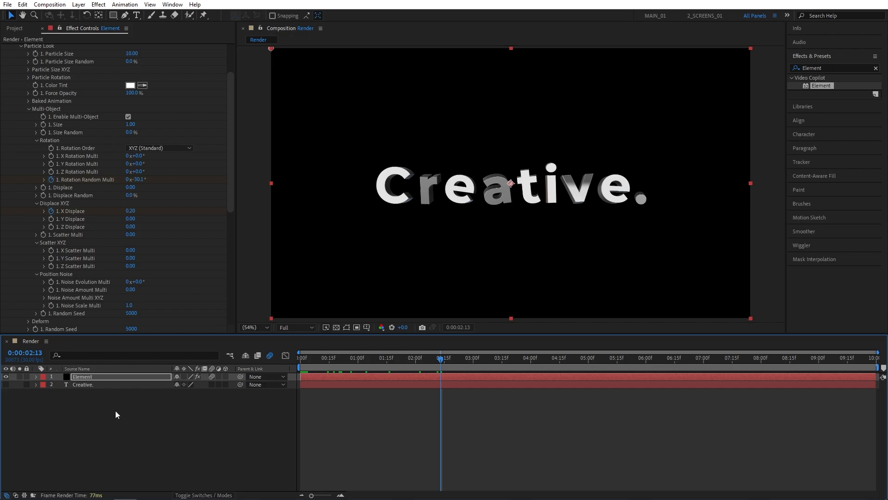
mouse_move(152, 393)
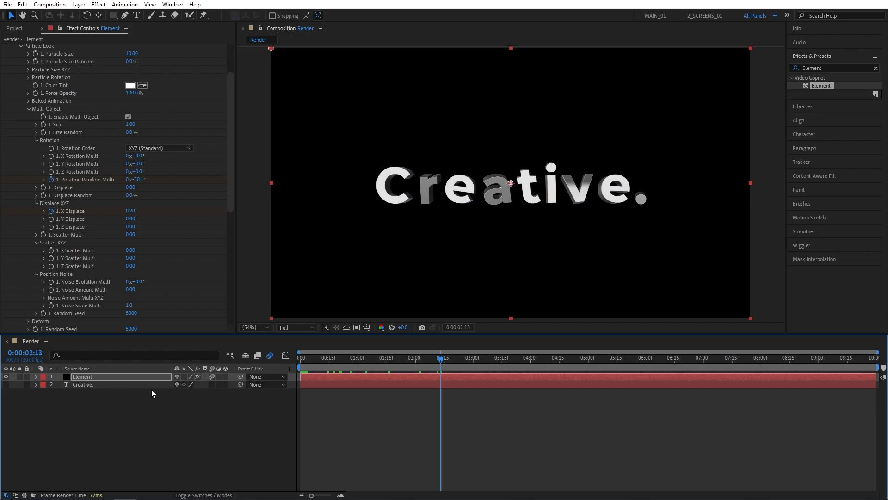
click(78, 4)
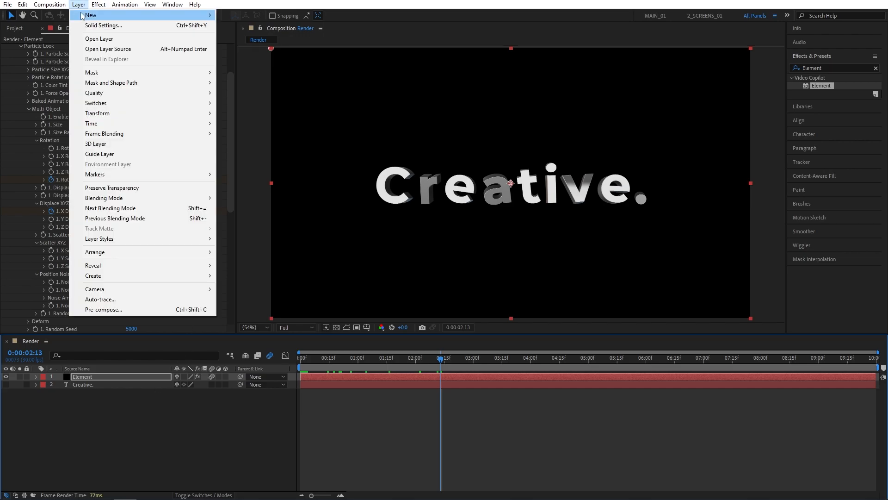
click(104, 25)
text(fog)
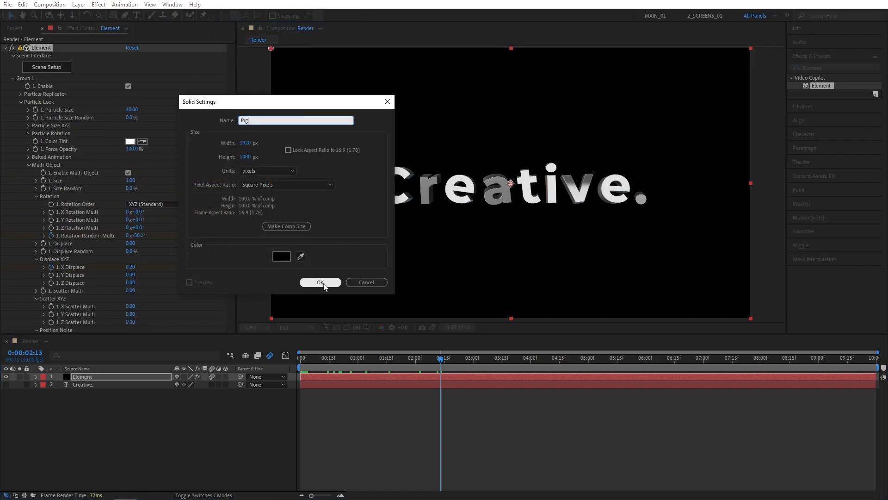
click(320, 283)
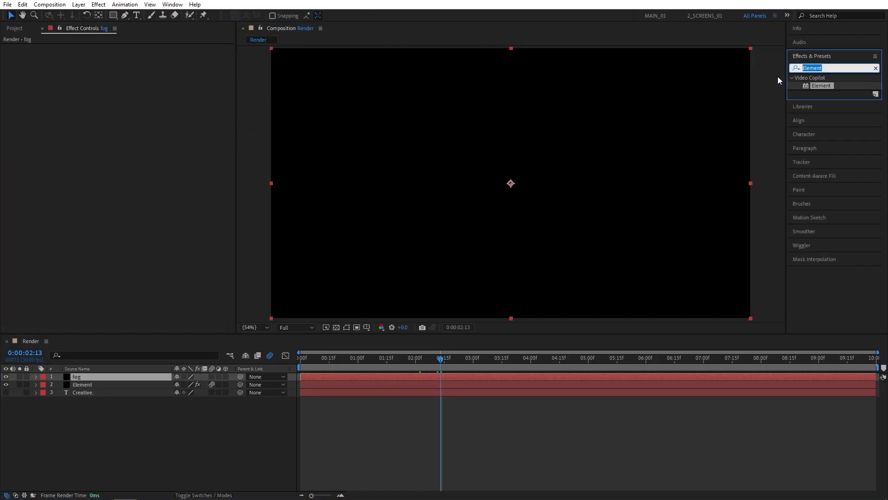
Step: Apply Fractal Noise with Contrast 200, Brightness -50, Complexity 10, Scale 300, Opacity 20%
text(fractal noise)
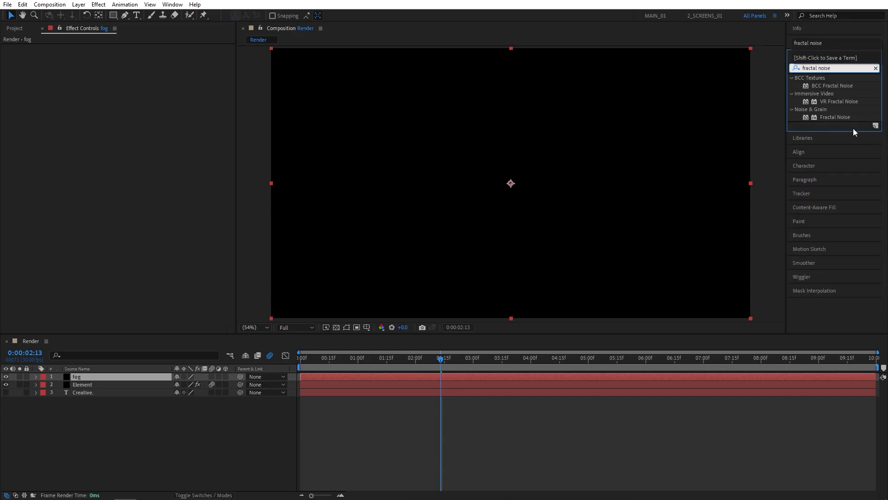
double_click(834, 116)
text(200)
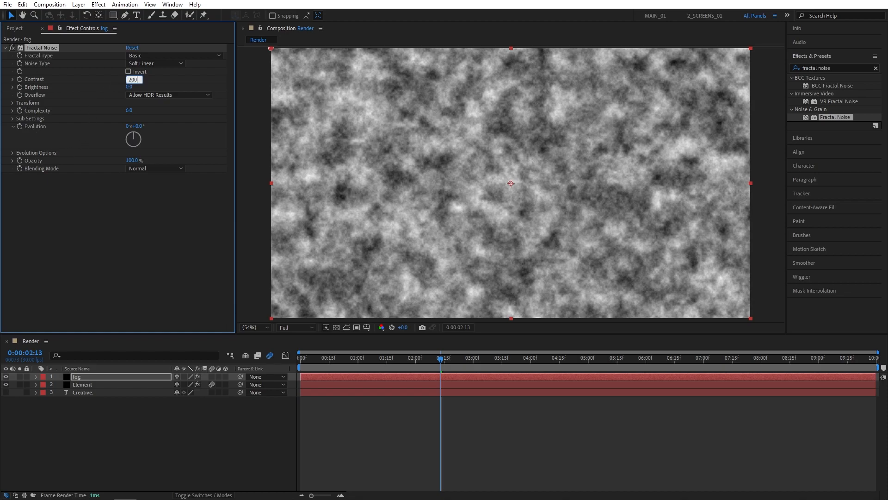
key(Enter)
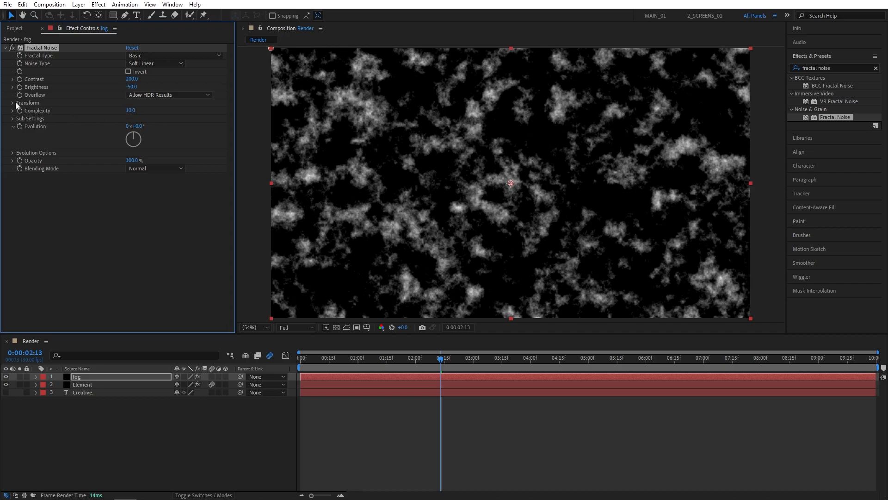
click(13, 103)
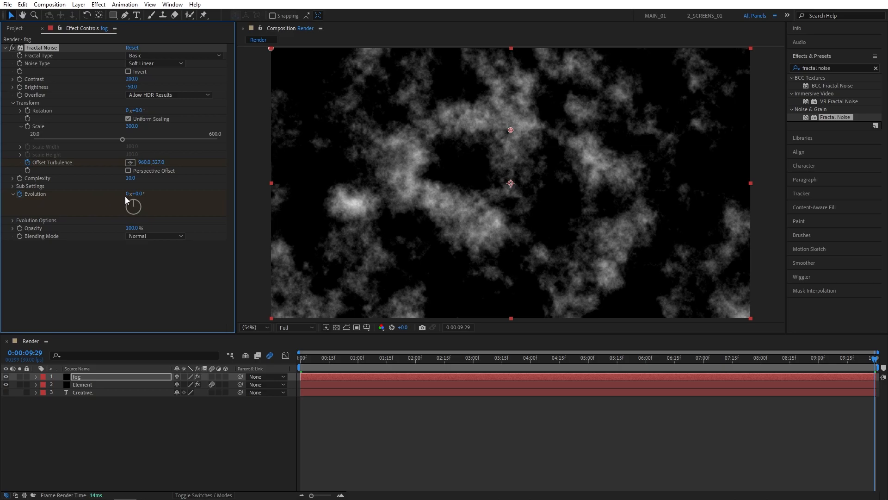
click(132, 193)
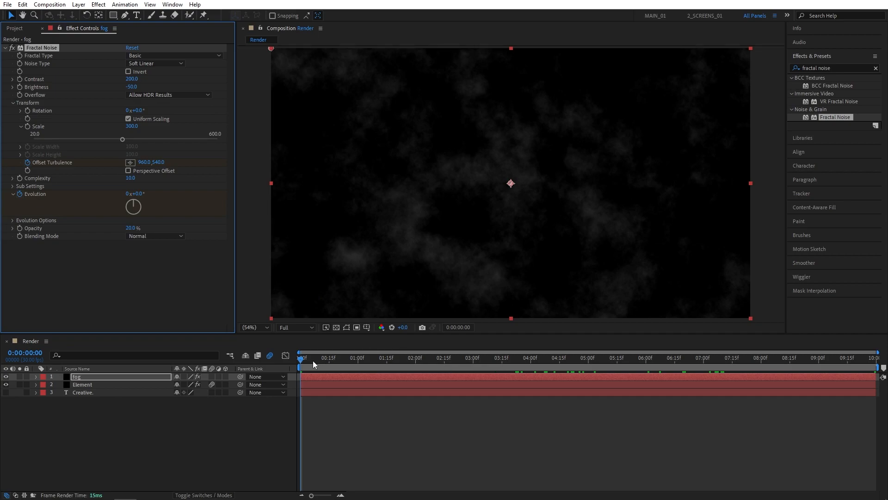
click(387, 357)
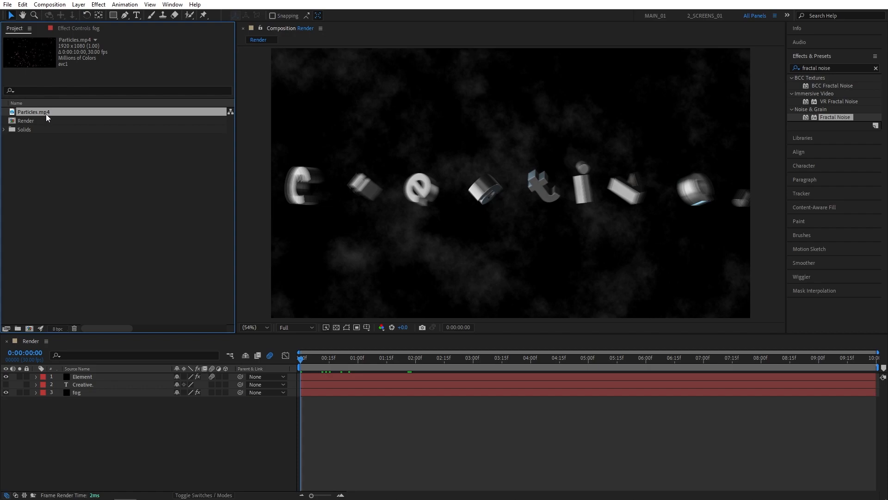
mouse_move(52, 119)
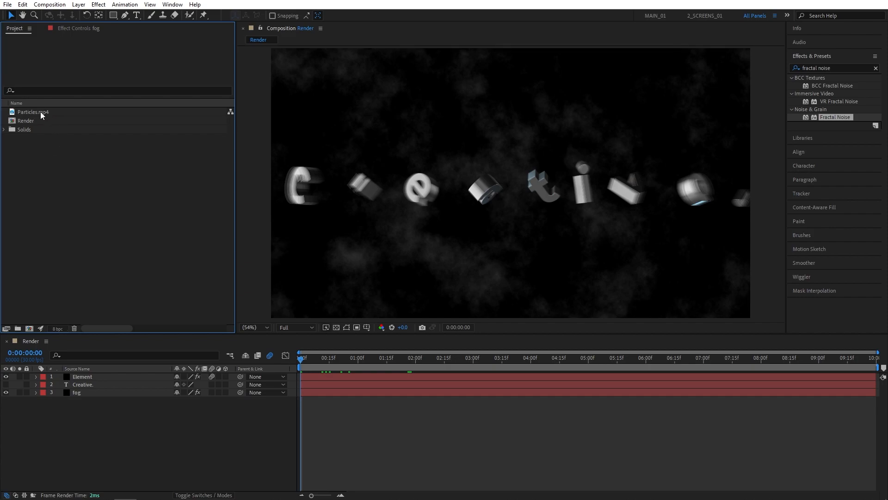
Step: Add Particles.mp4 above the fog layer with Screen blending mode
click(32, 112)
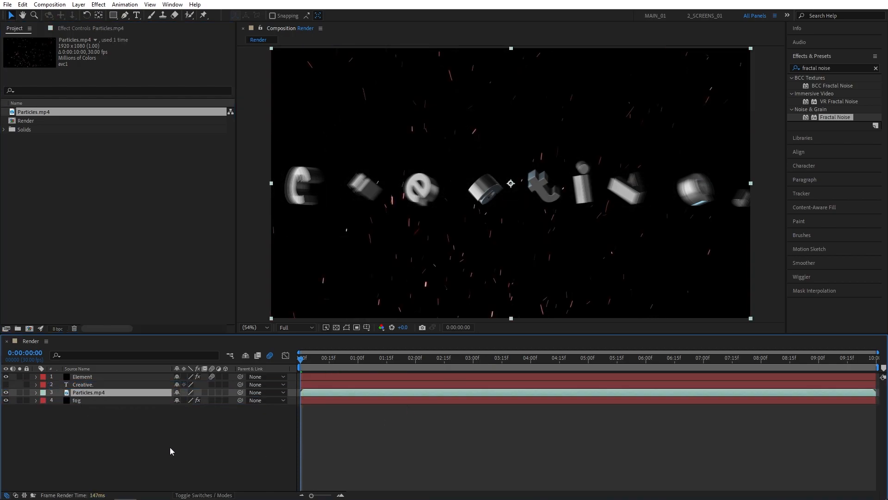
mouse_move(191, 417)
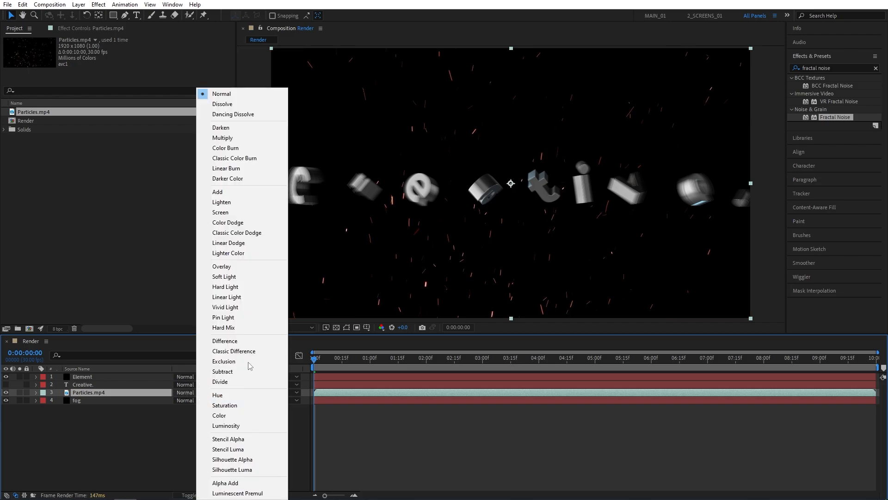
click(220, 212)
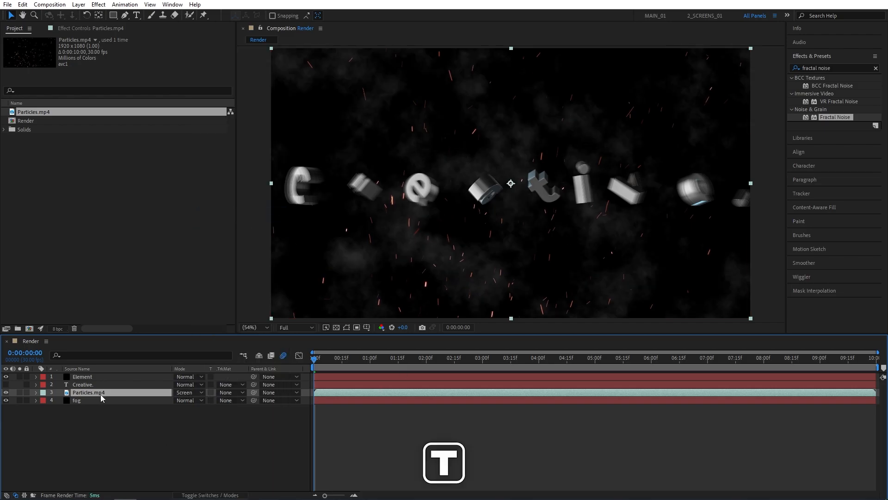
click(35, 392)
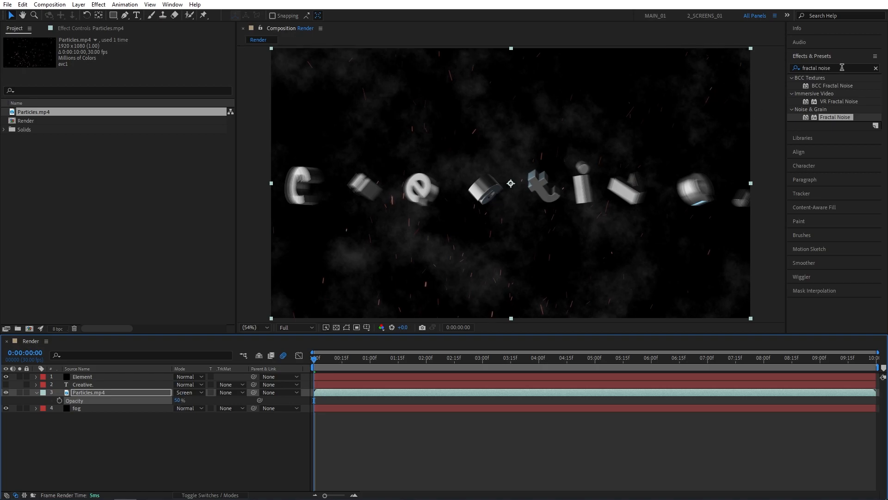
Step: Apply the Glow effect to the Particles.mp4 layer
text(glow)
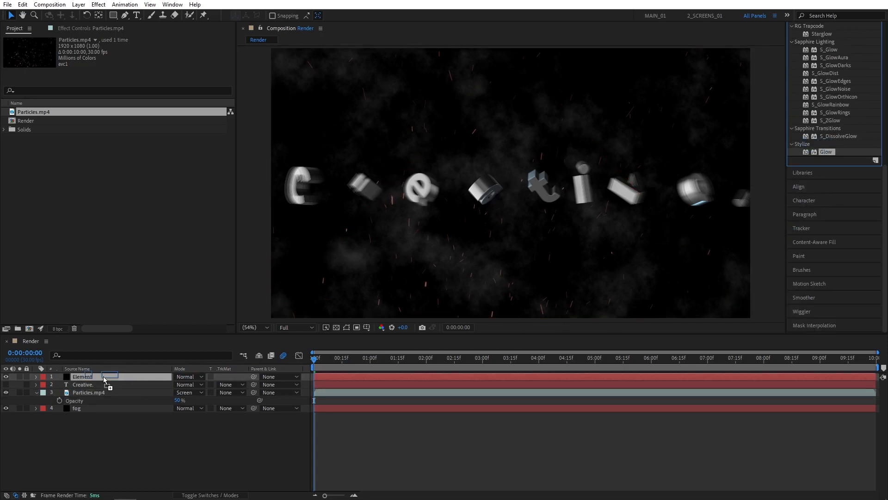
click(88, 392)
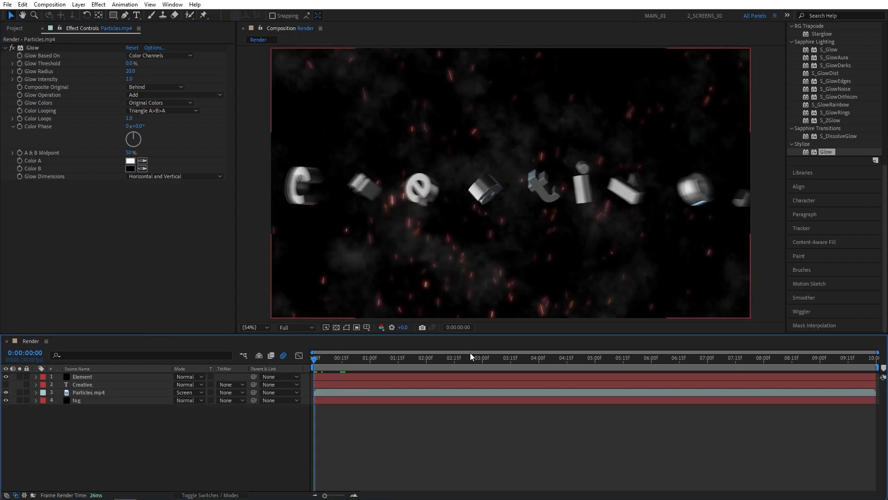
Step: Create a new adjustment layer and apply Curves to it
click(78, 4)
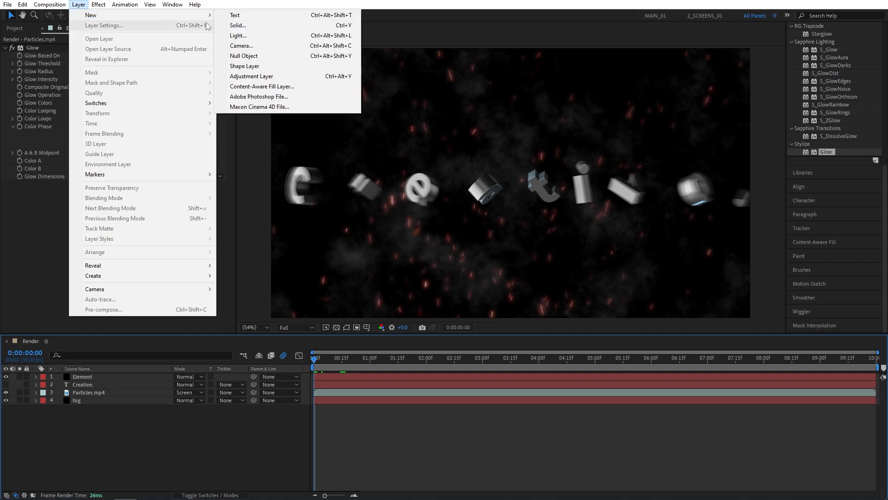
click(251, 76)
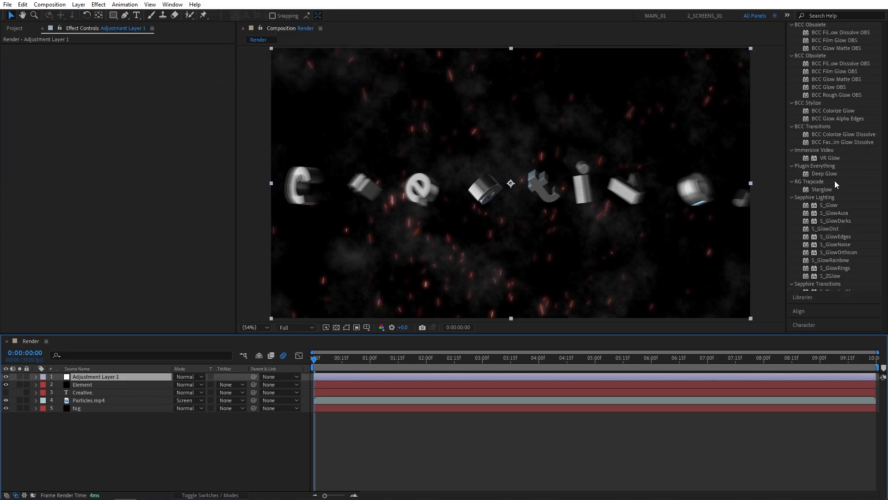
text(glow)
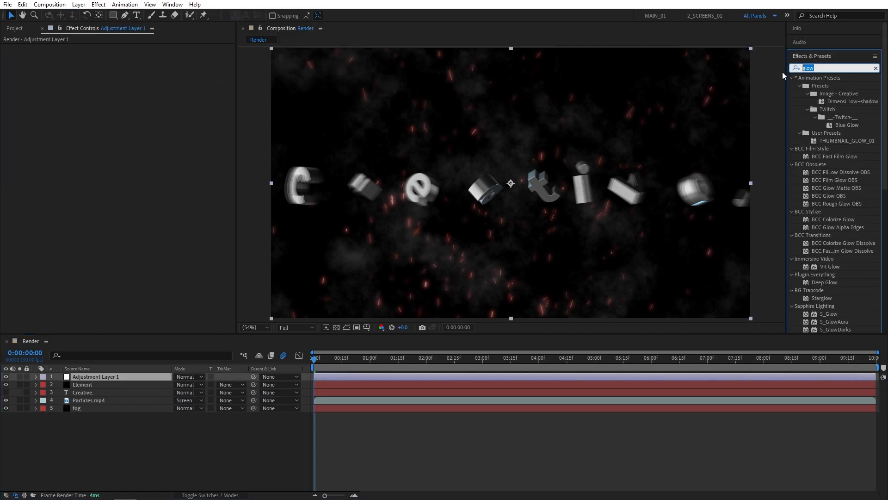
text(curves)
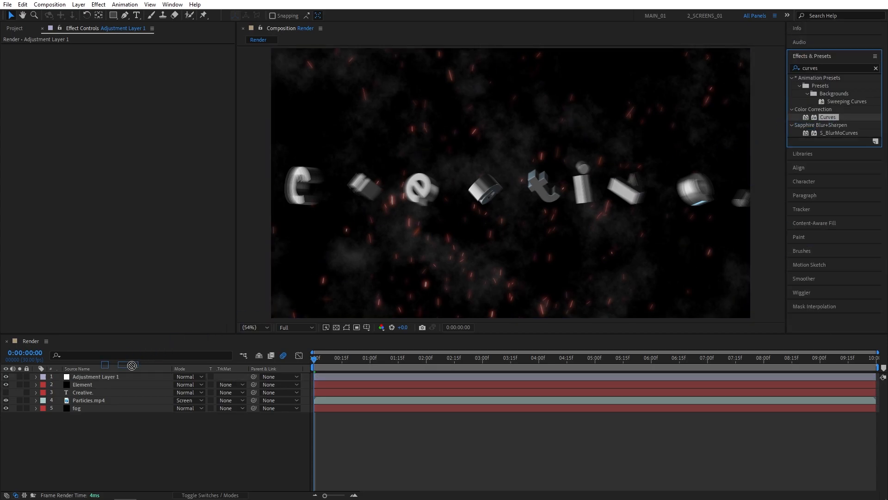
double_click(827, 116)
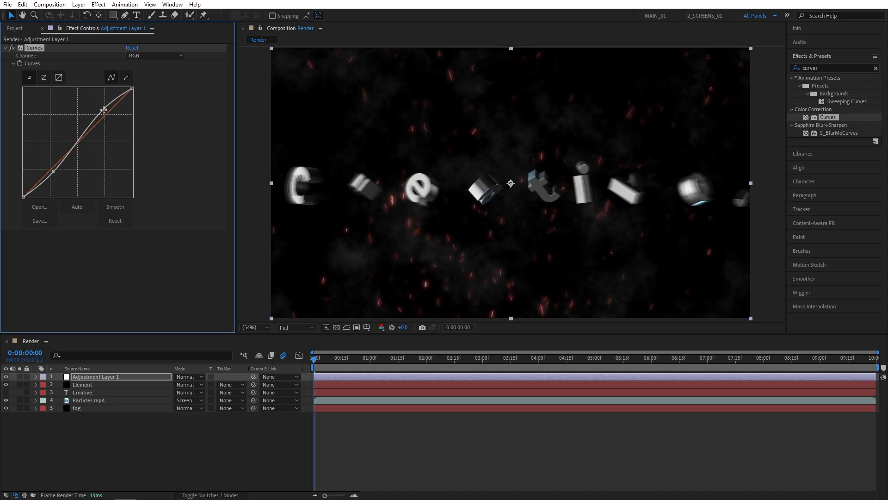
Step: Raise the Blue channel curve to tint the scene blue, then add 2% Noise
click(154, 55)
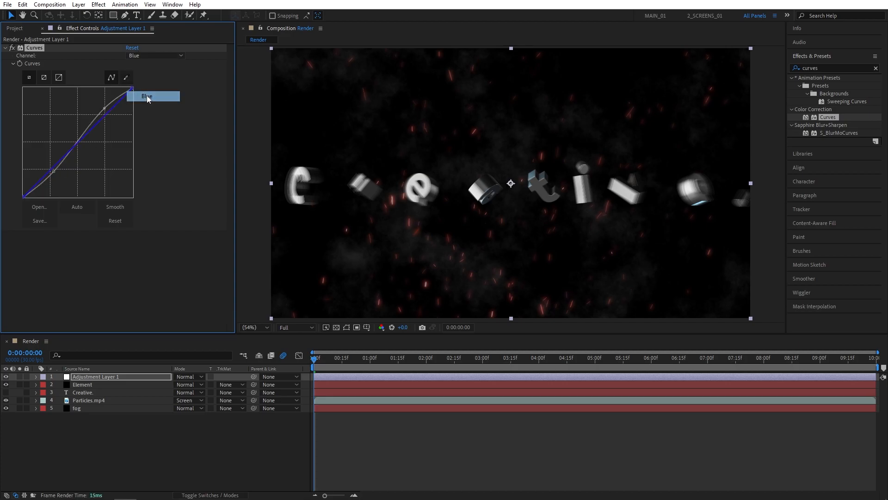
drag(105, 108, 73, 136)
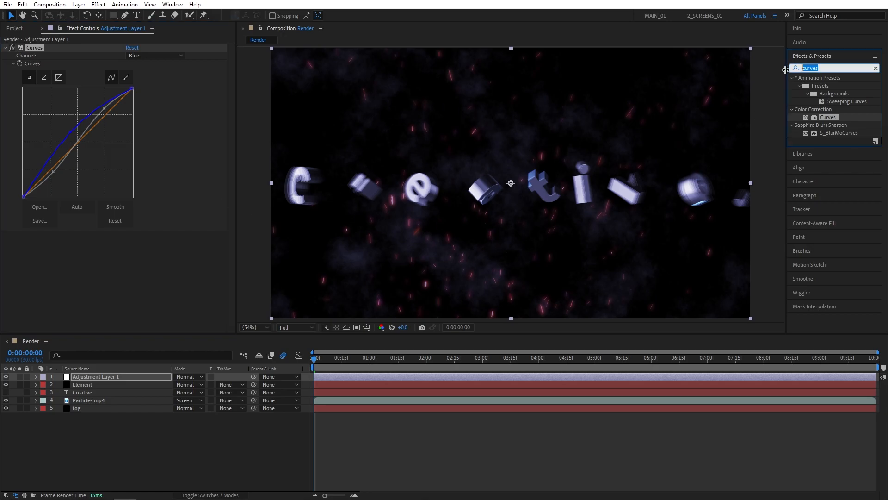
text(noise)
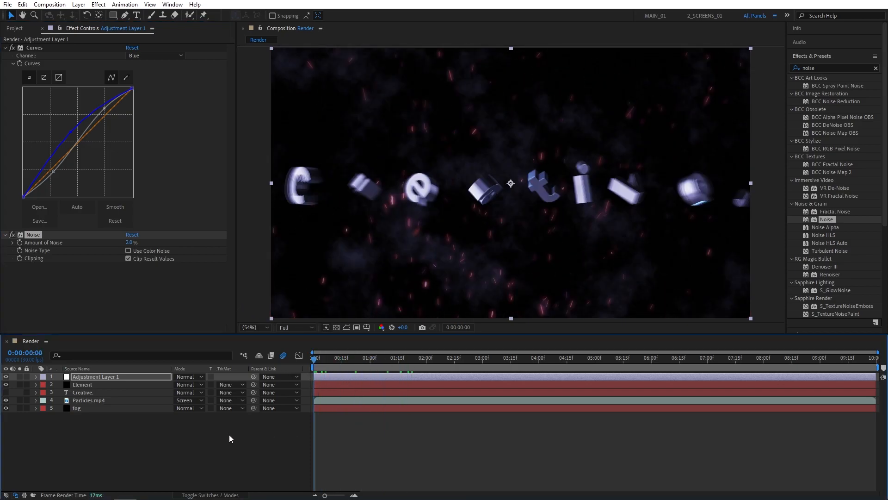
Step: Add Camera 1 using the 35mm preset
click(79, 4)
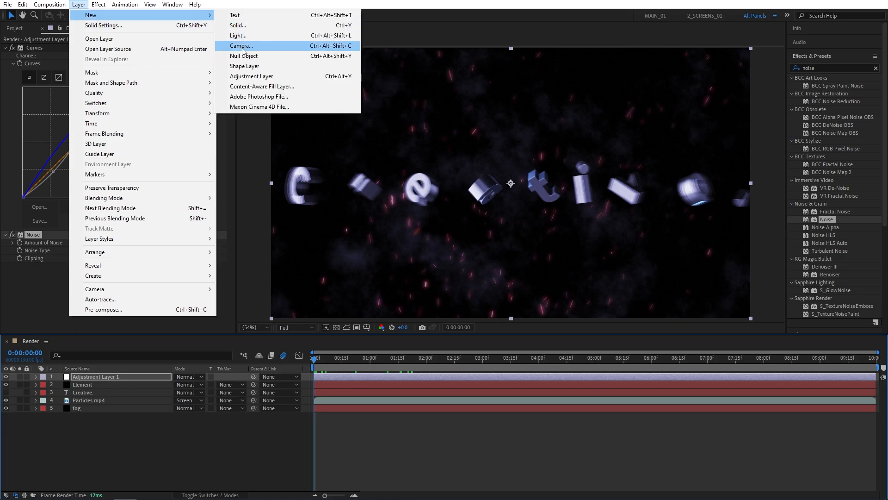
click(240, 46)
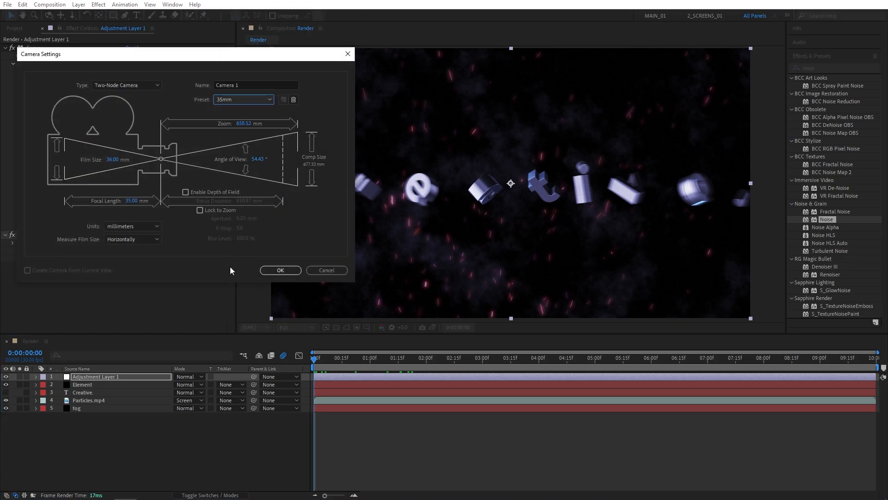
click(280, 270)
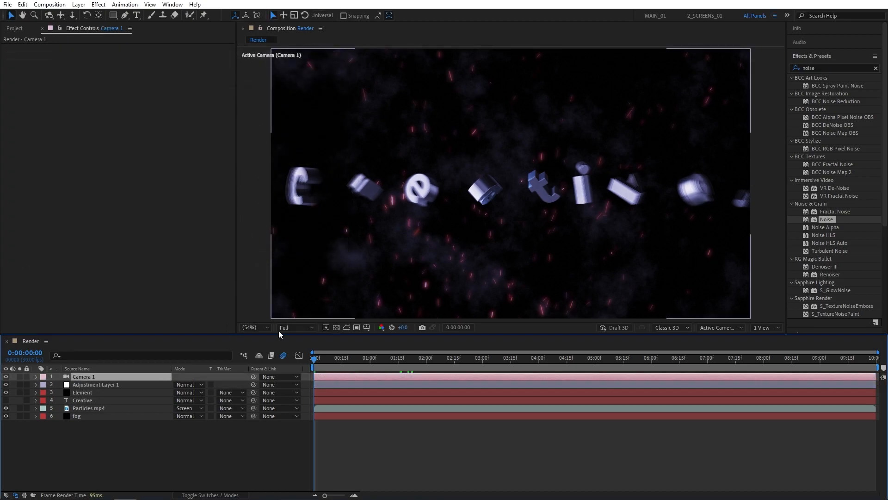
mouse_move(362, 268)
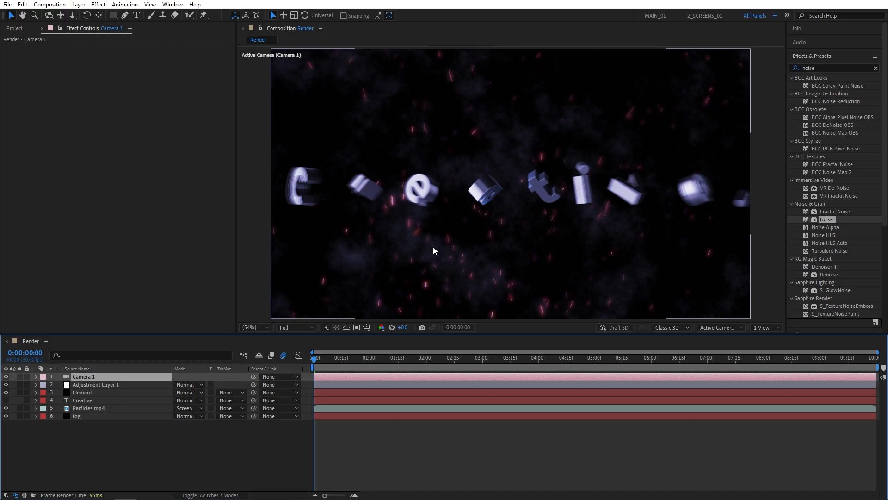
Step: Key Camera 1 Position at 0s (Z -1866.7) and 6s (Z -1495.7), eased with F9
click(209, 495)
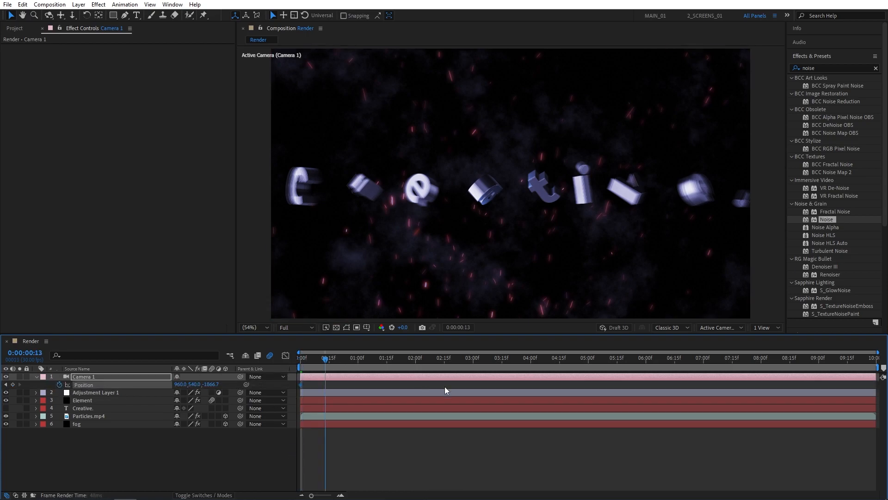
click(646, 358)
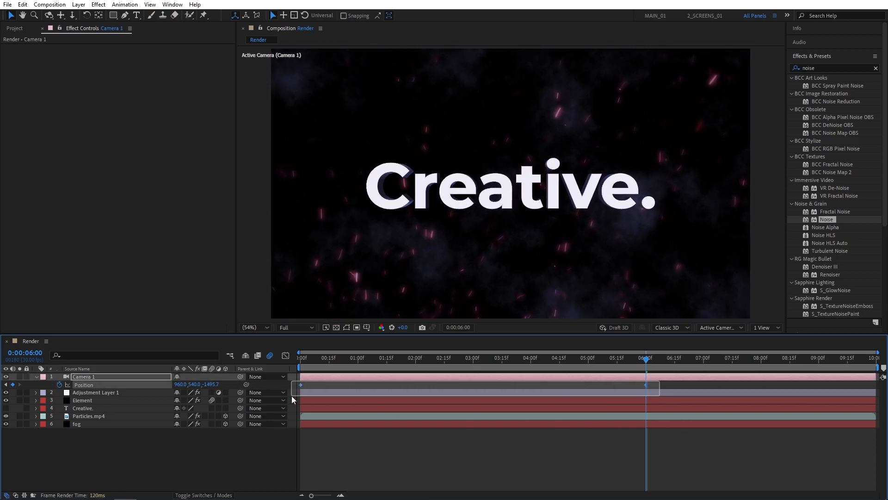
key(f9)
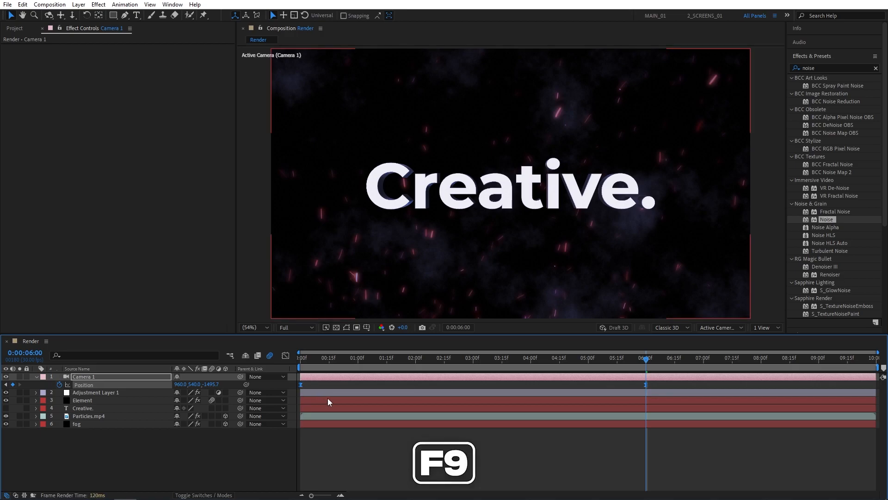
mouse_move(580, 361)
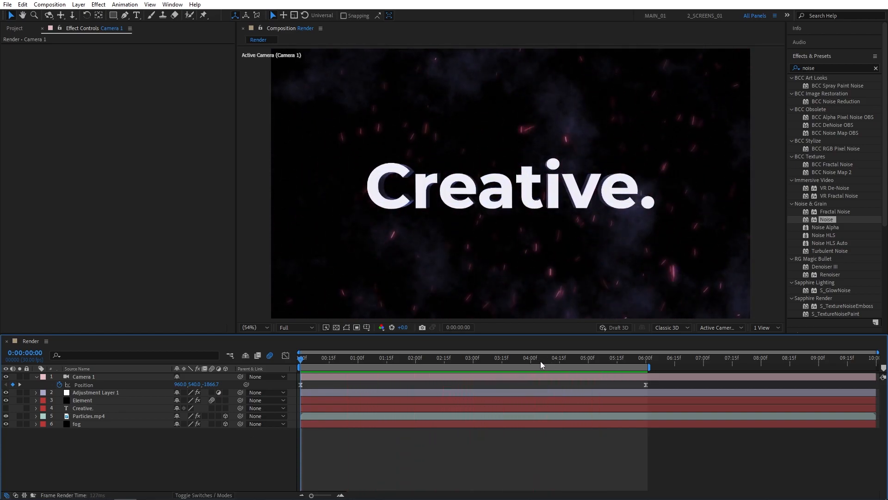
Step: Set the work area to the first six seconds and preview the camera push-in
click(523, 358)
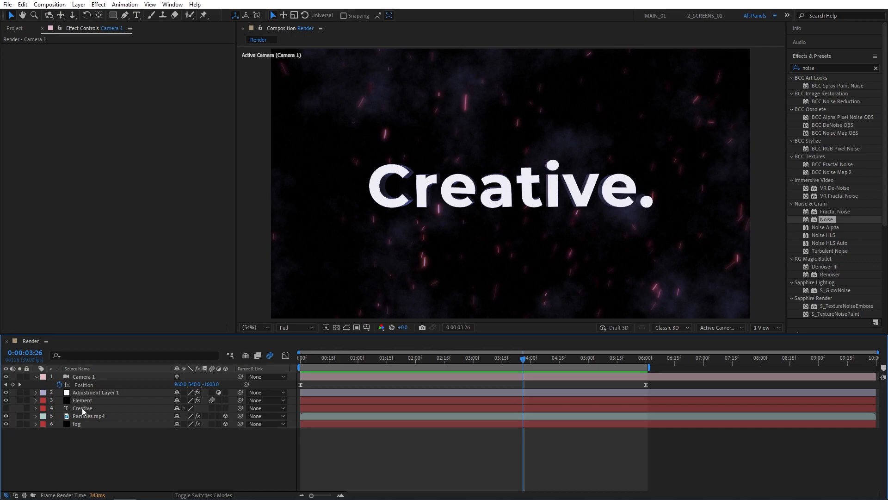
Step: Replace 'Creative' with two-line 'Motion Graphics' and scrub through its fly-in
click(83, 408)
text(Motion Graphics)
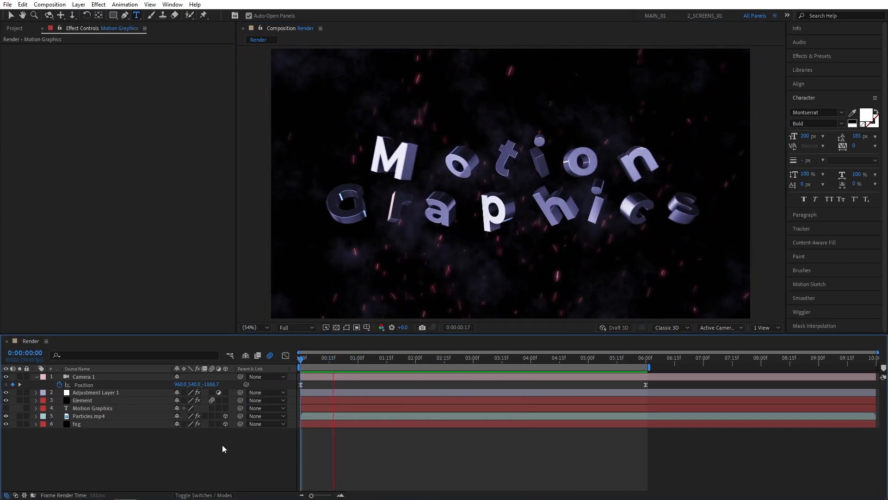
click(448, 357)
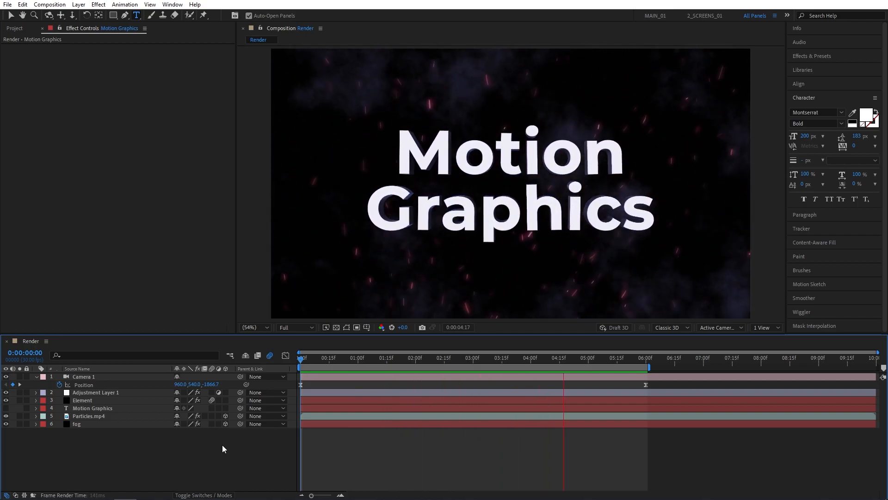
click(330, 357)
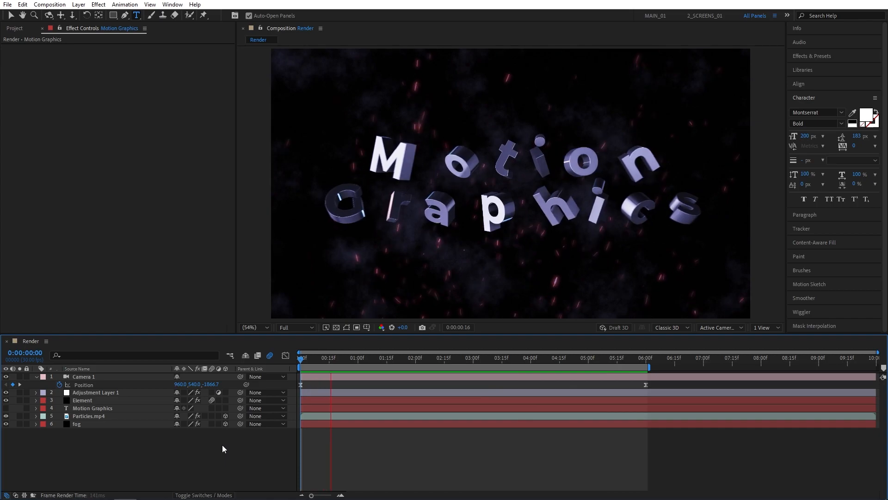
click(445, 357)
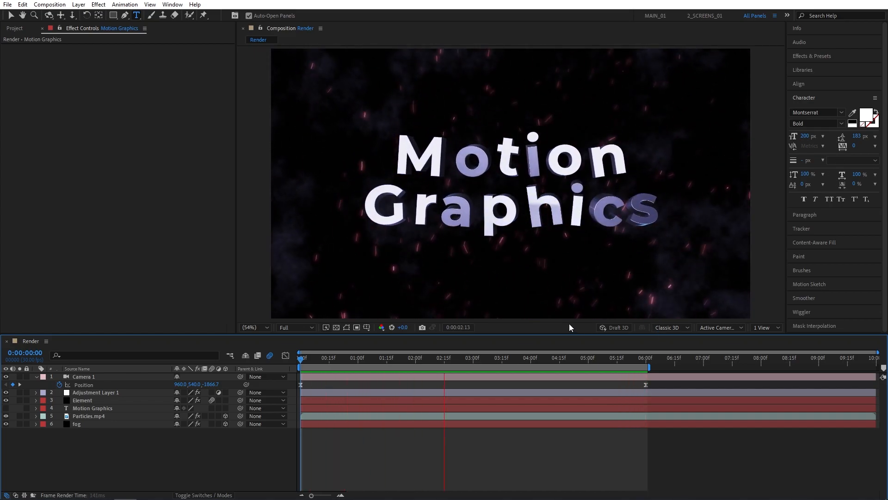
click(556, 358)
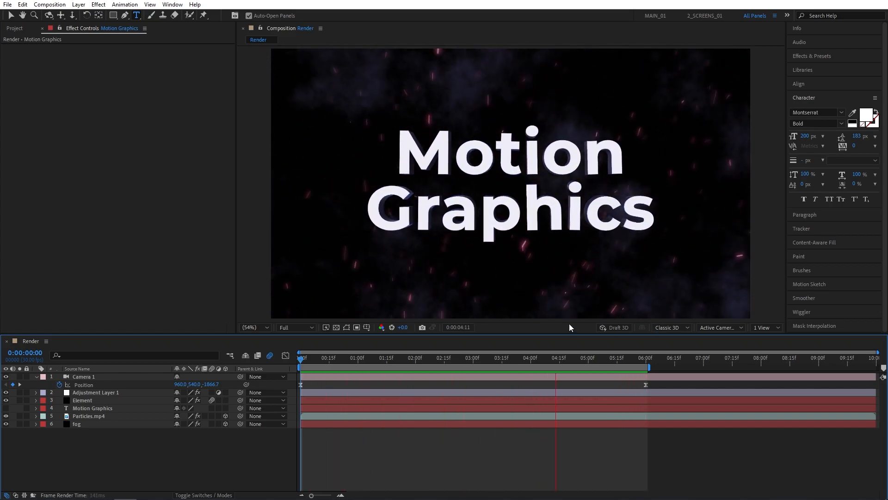